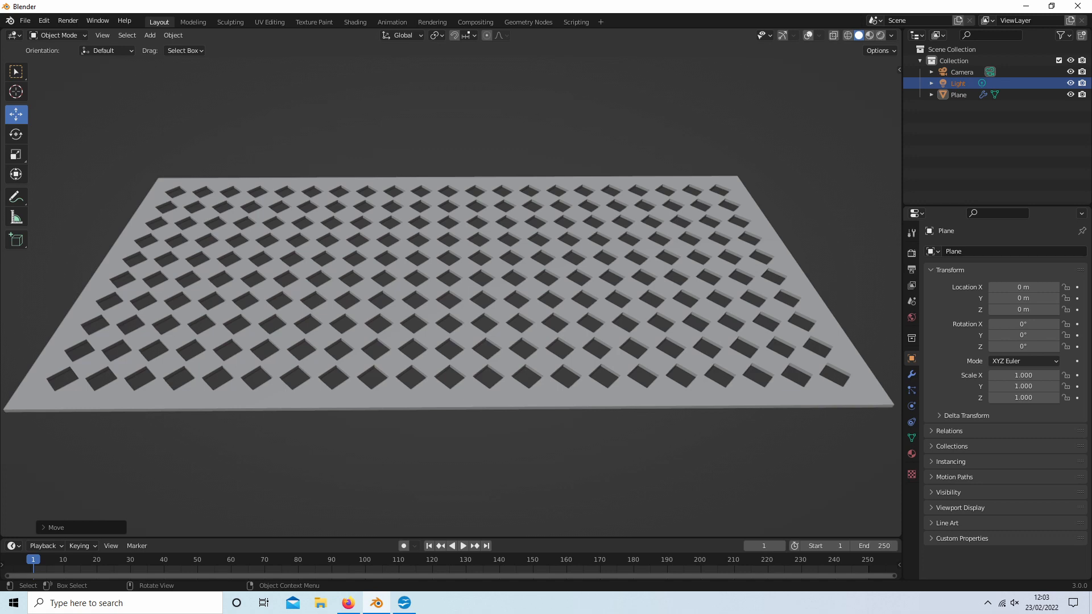
# Step: Browse the YouTube channel's playlists, then switch to the default Blender scene
pyautogui.click(347, 603)
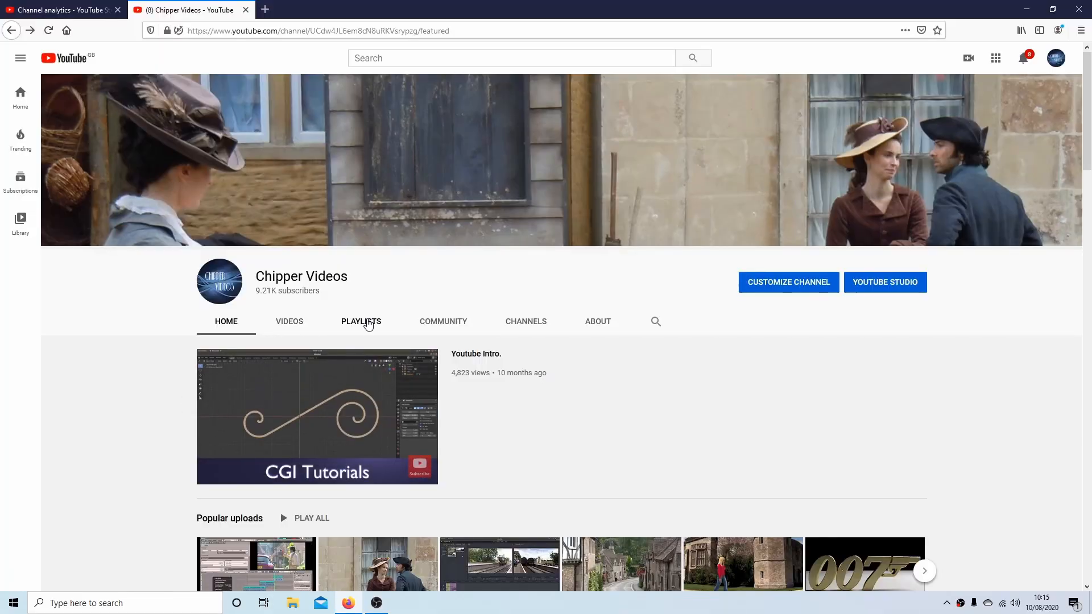
pyautogui.click(361, 321)
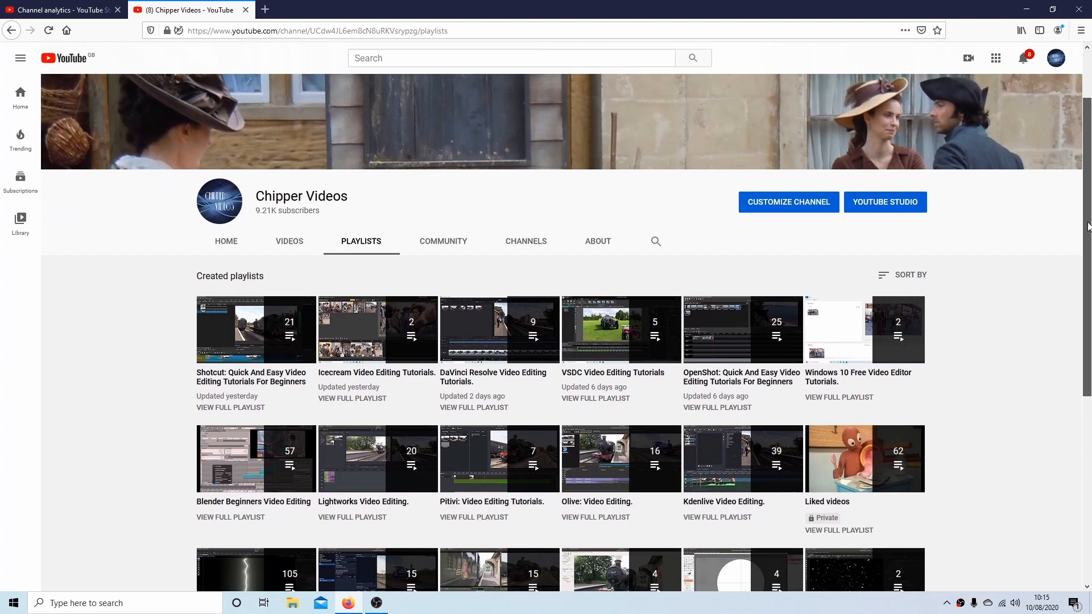
pyautogui.scroll(-3)
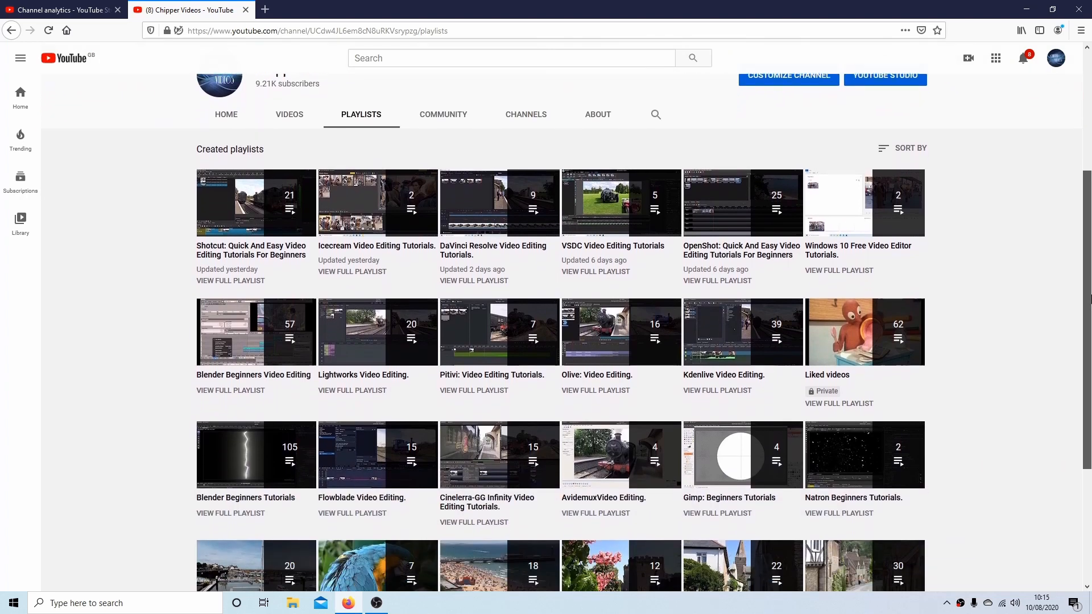
pyautogui.scroll(-3)
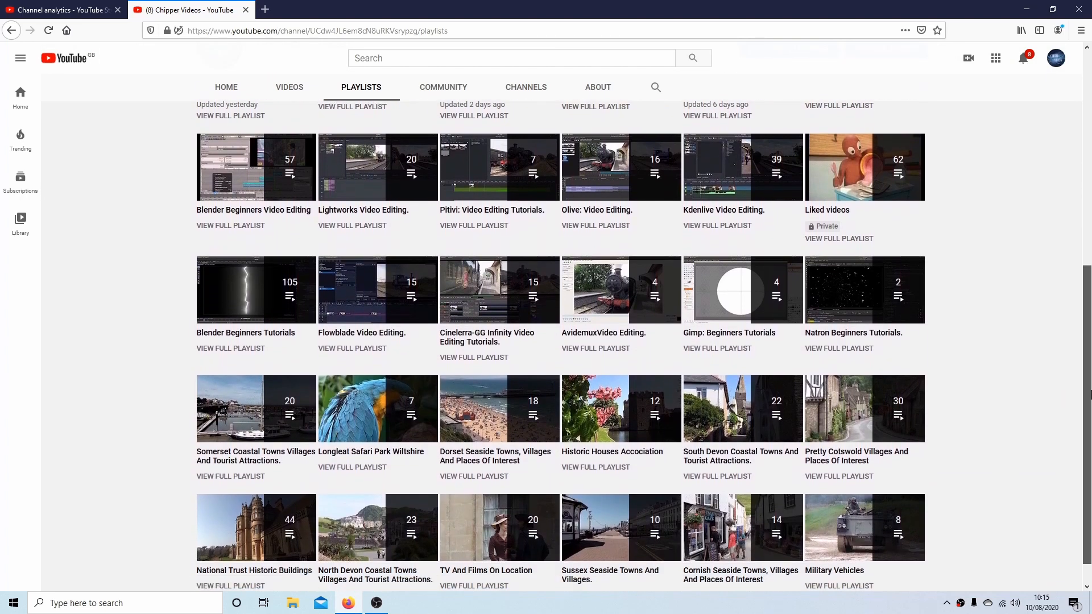
pyautogui.click(431, 603)
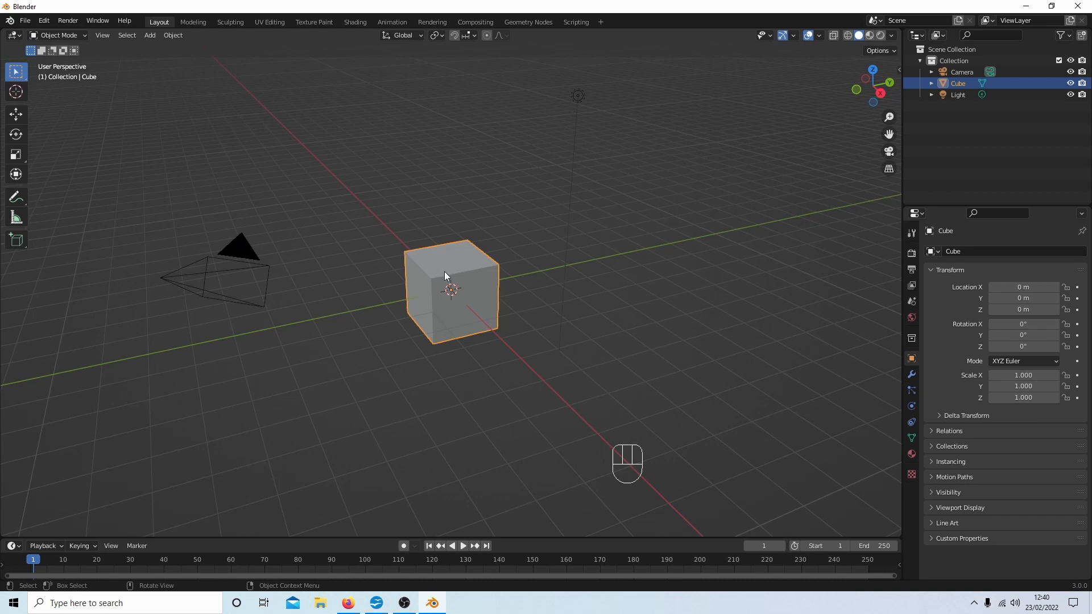
pyautogui.moveTo(462, 261)
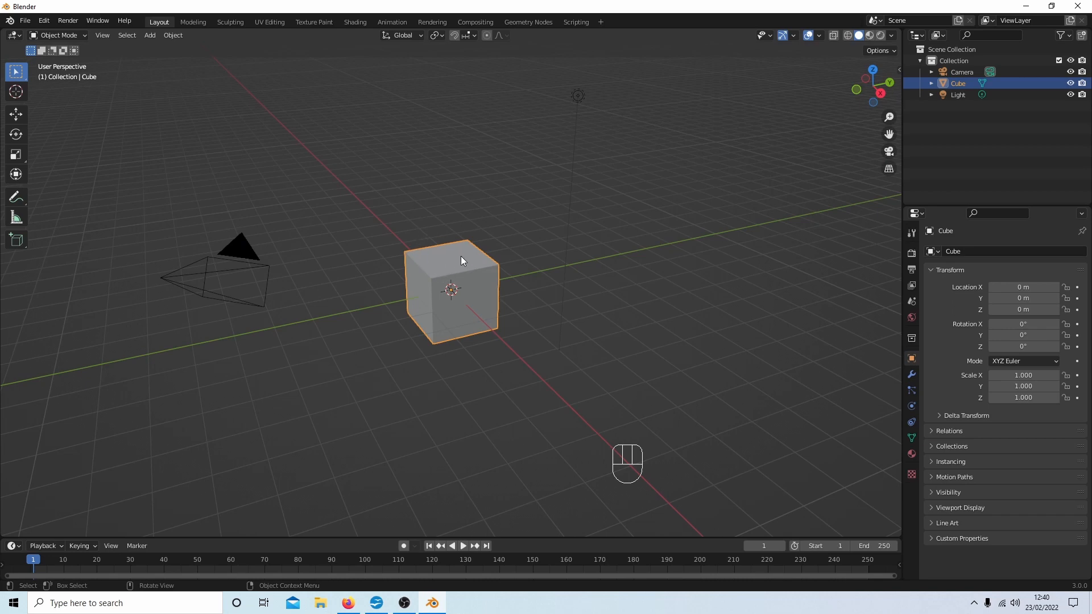
pyautogui.moveTo(446, 266)
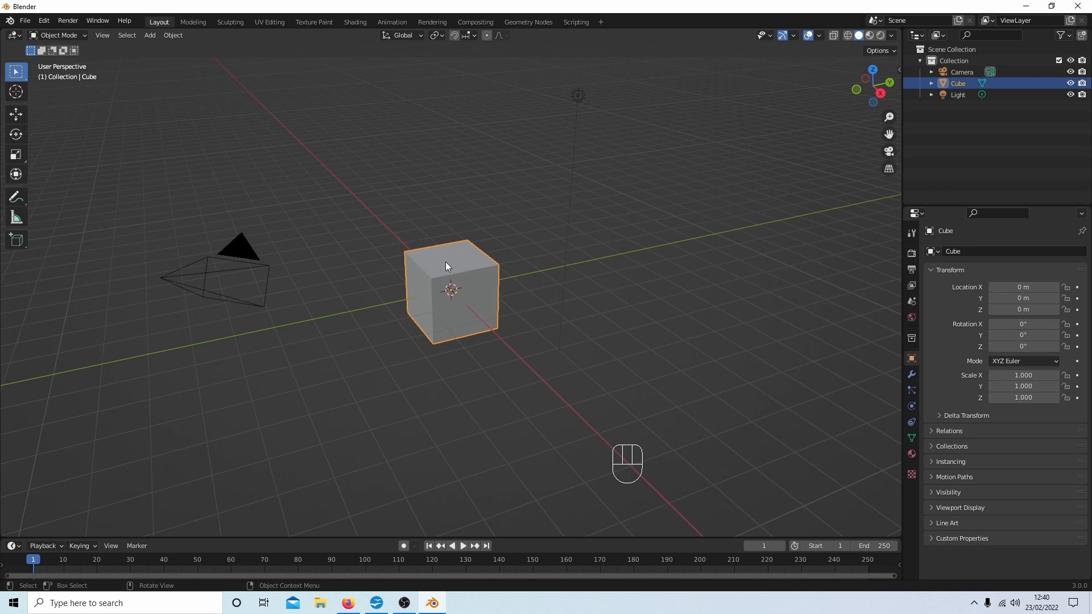
# Step: Replace the default cube with a plane mesh at the scene origin
pyautogui.press('Delete')
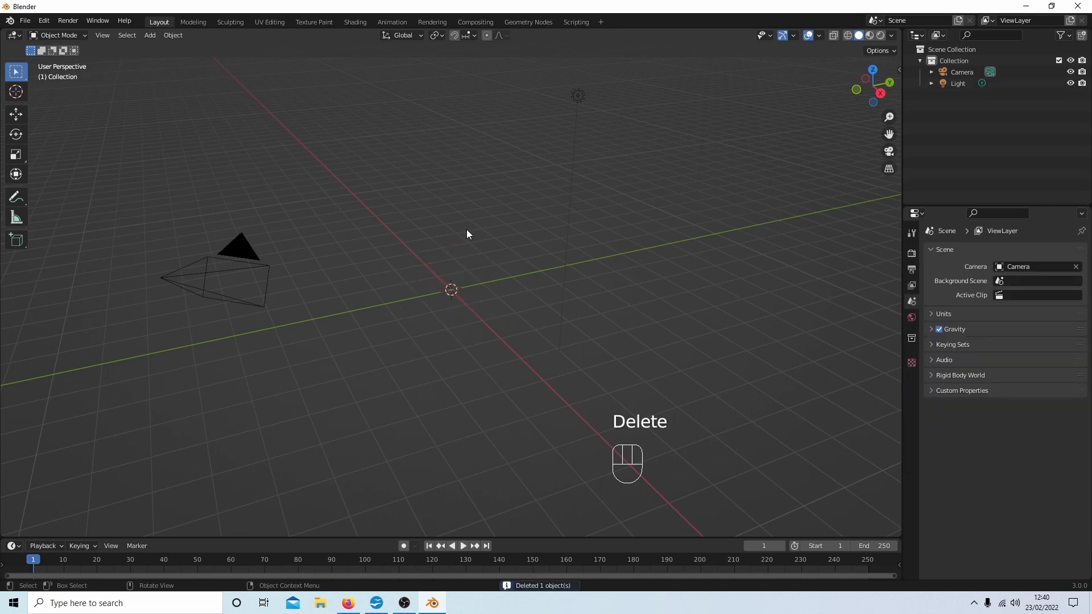
pyautogui.press('shift+a')
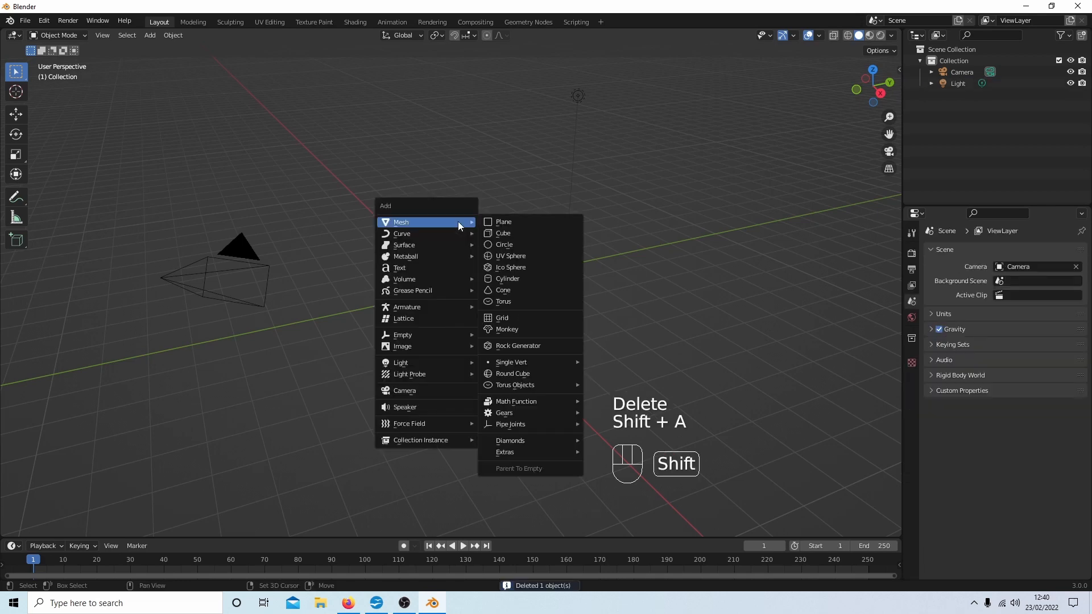
pyautogui.moveTo(503, 221)
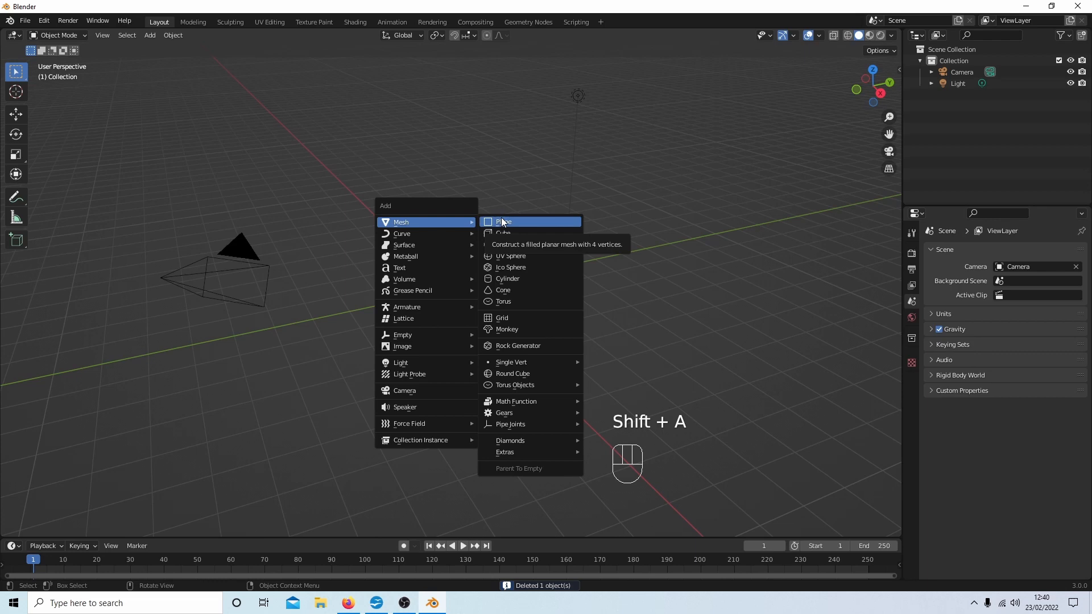
pyautogui.click(503, 221)
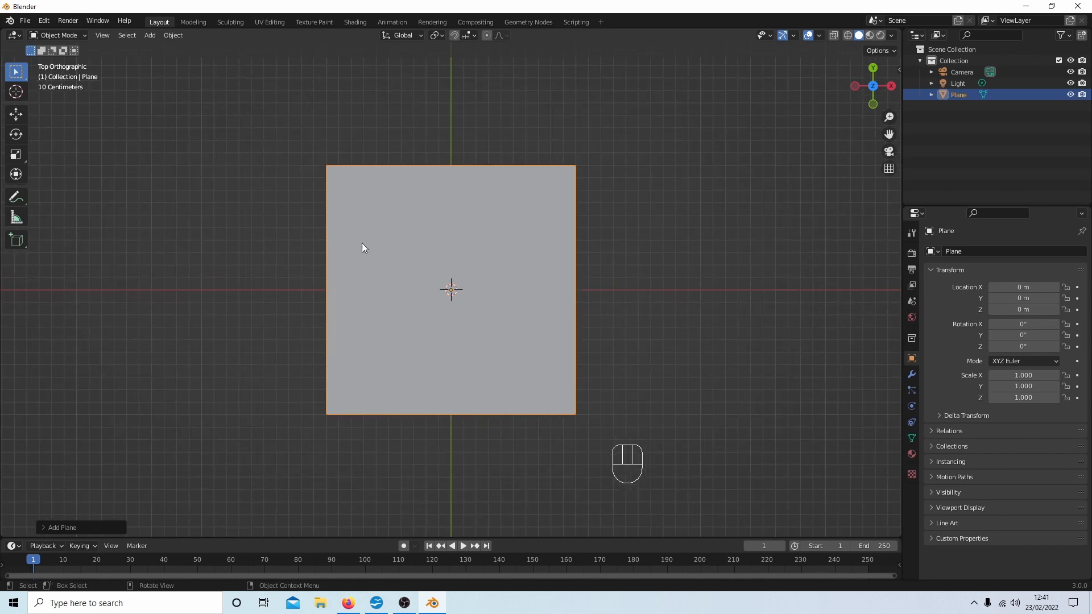
# Step: Put the plane into Edit Mode with its face selected
pyautogui.press('Tab')
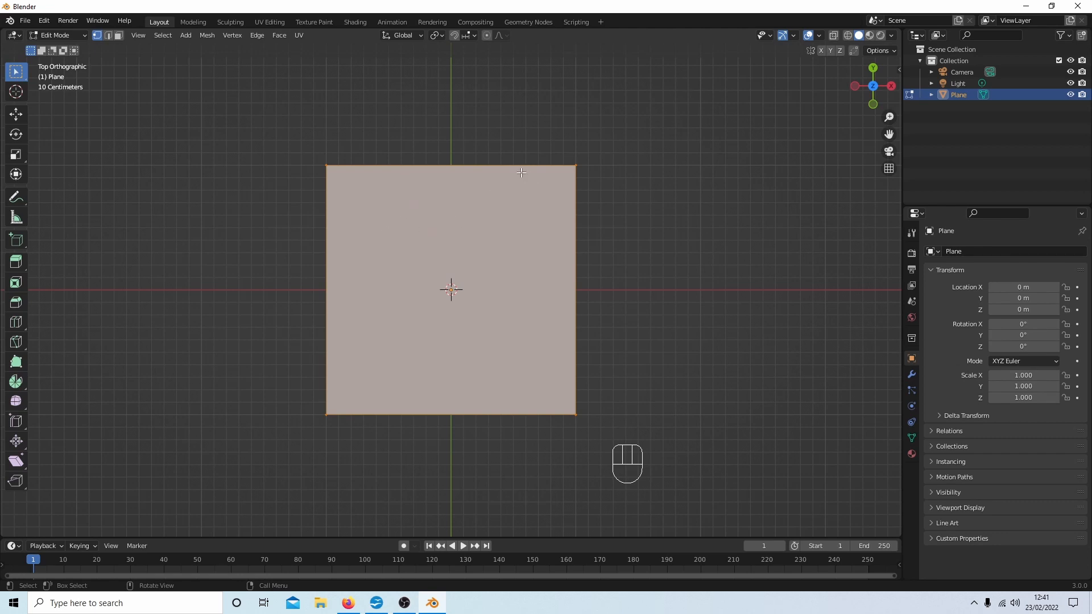
pyautogui.moveTo(322, 161)
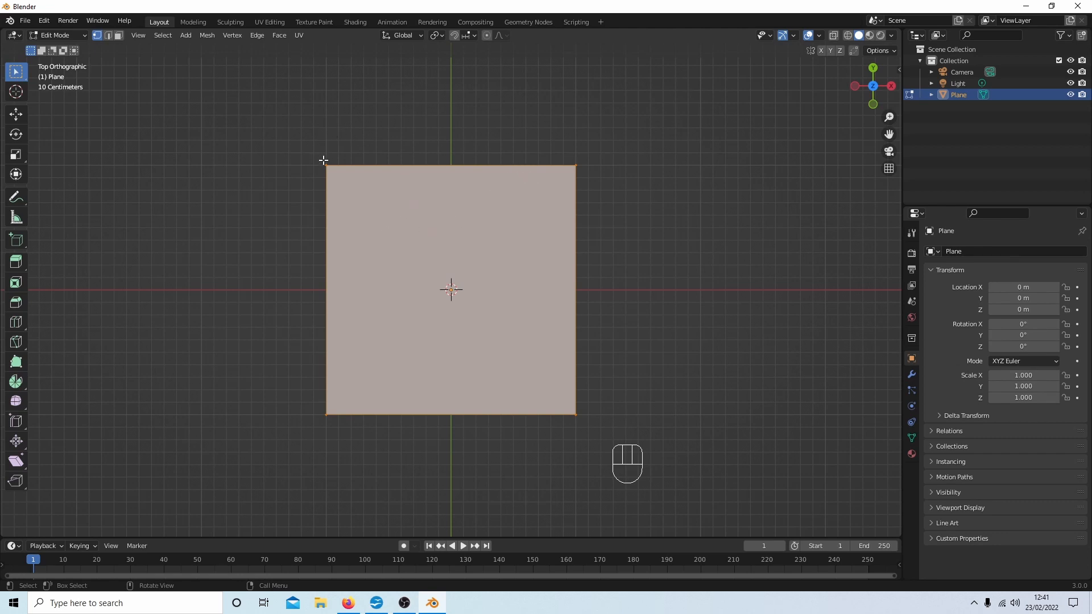
pyautogui.moveTo(516, 219)
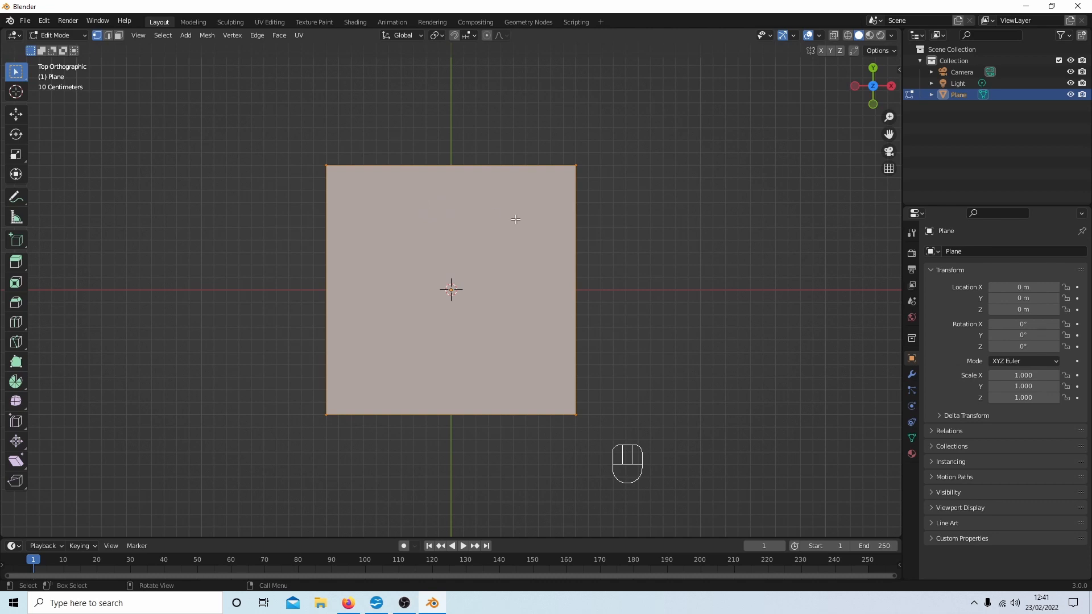
pyautogui.moveTo(303, 144)
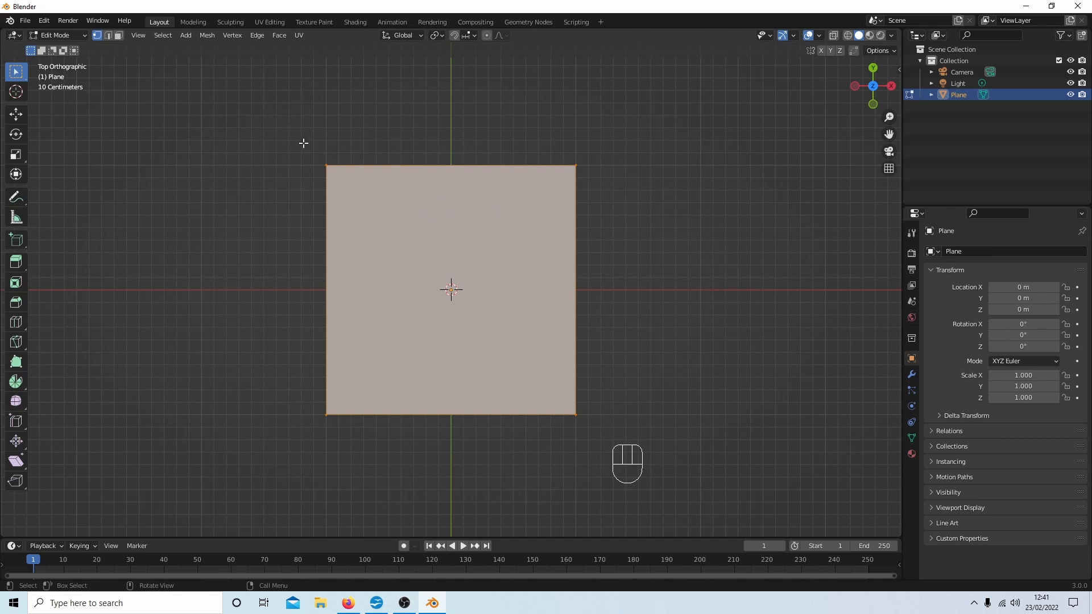
pyautogui.moveTo(454, 190)
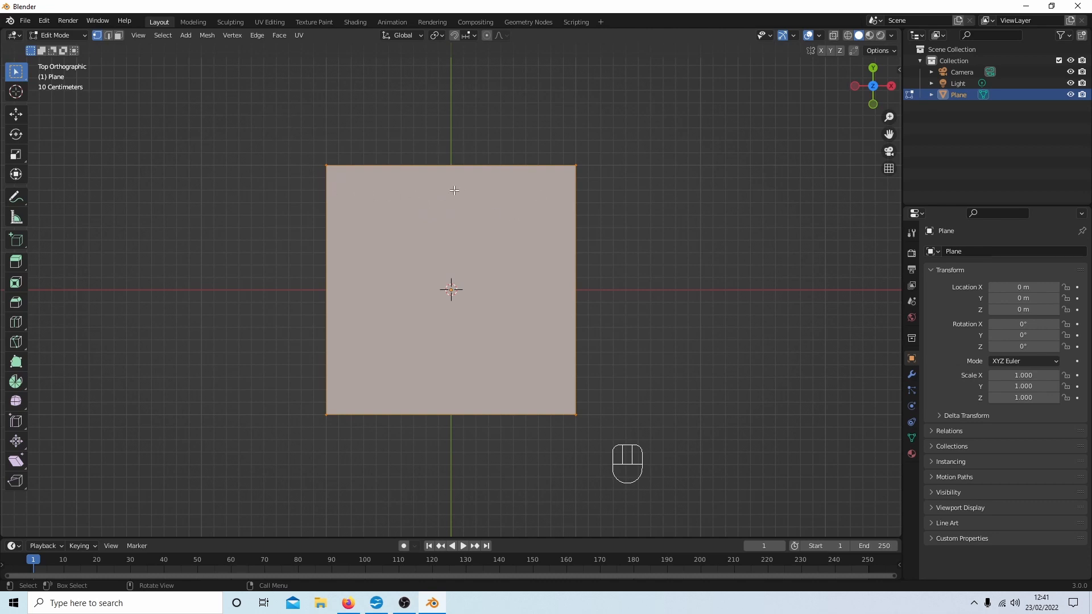
pyautogui.moveTo(338, 182)
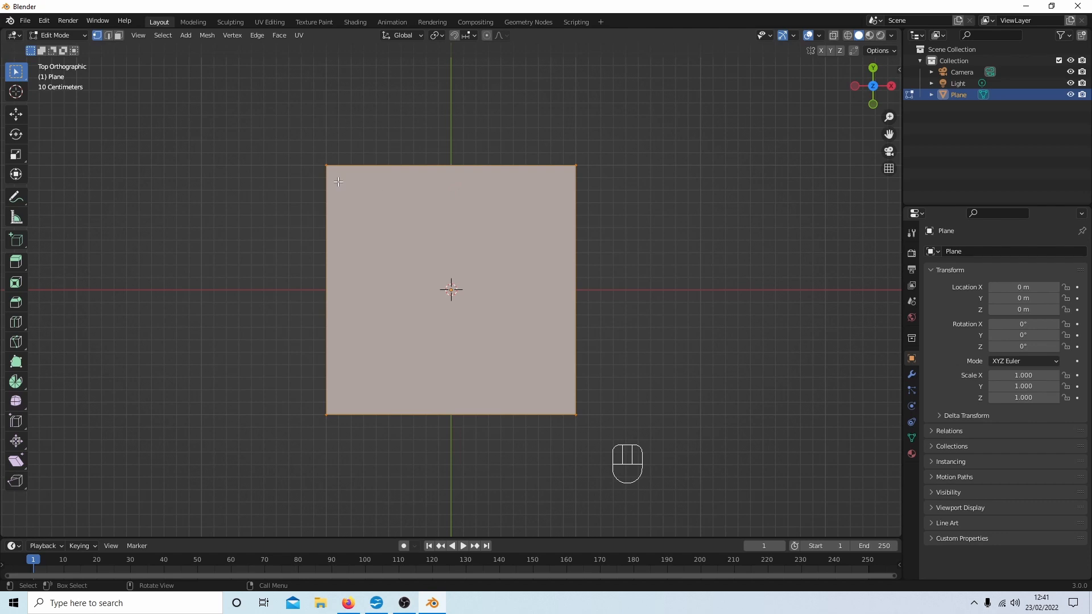
pyautogui.moveTo(446, 147)
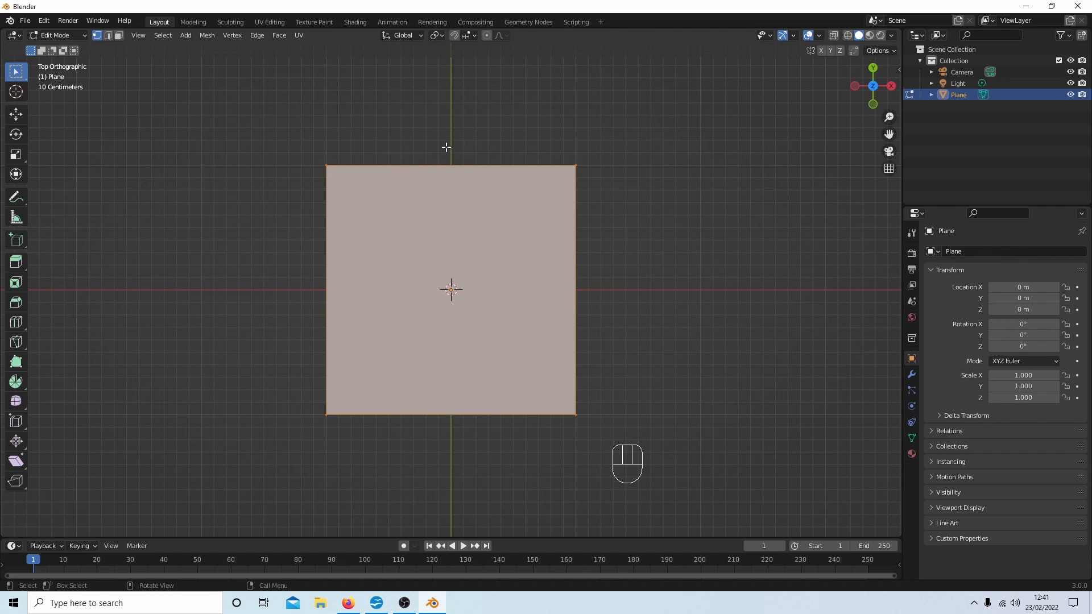
pyautogui.moveTo(421, 154)
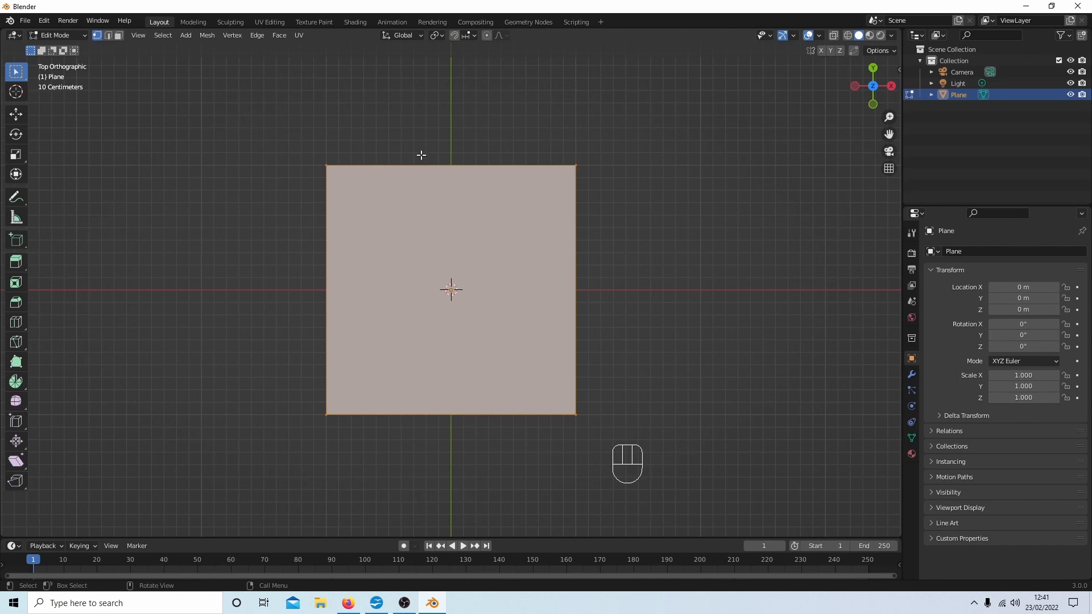
pyautogui.moveTo(397, 127)
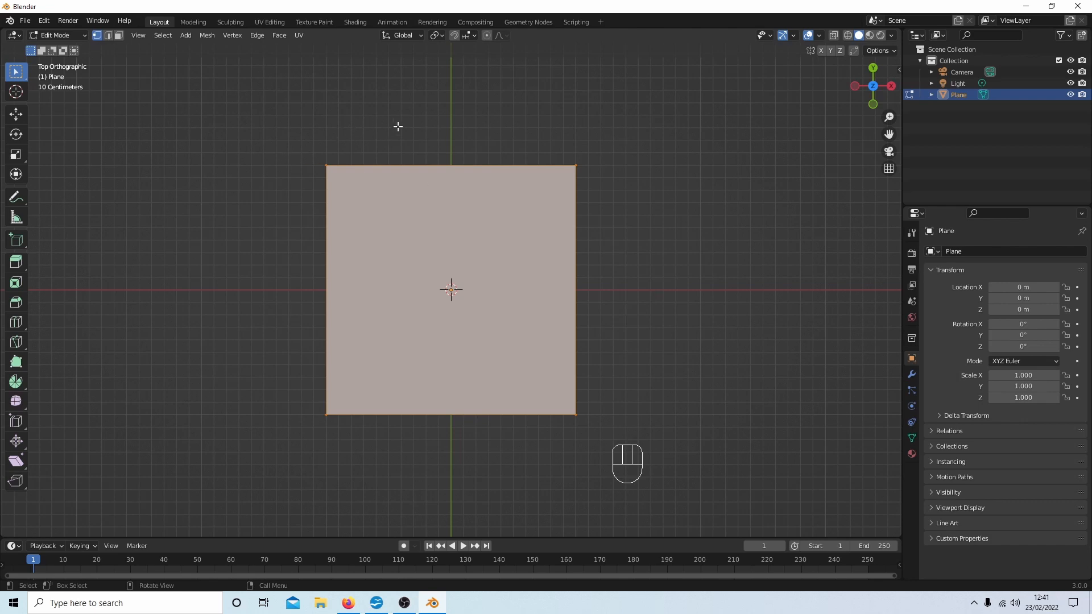
# Step: Scale the plane to twice its width along X
pyautogui.press('s')
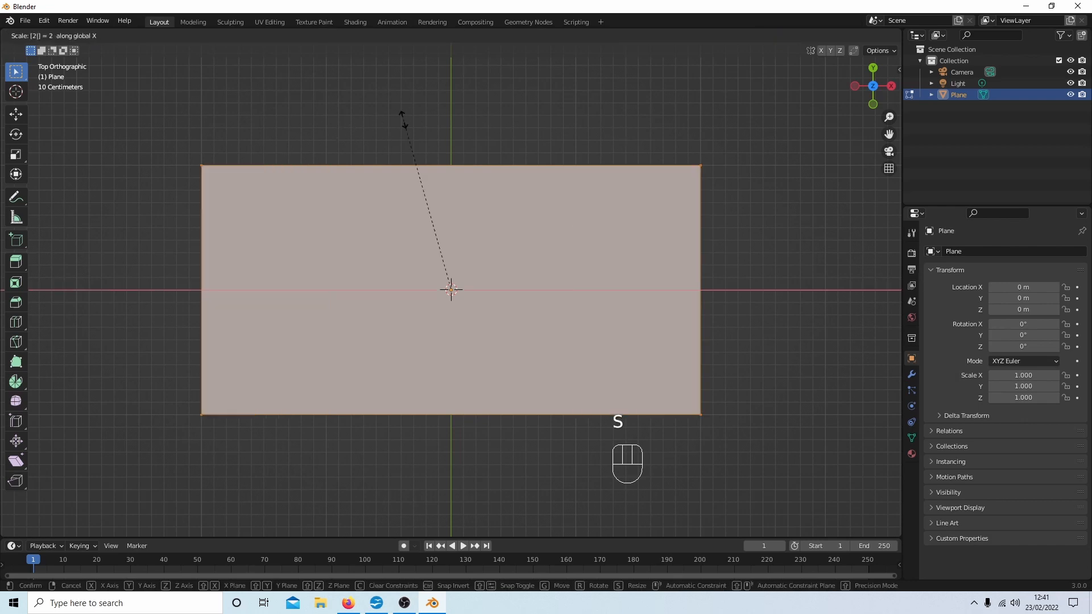
pyautogui.click(451, 289)
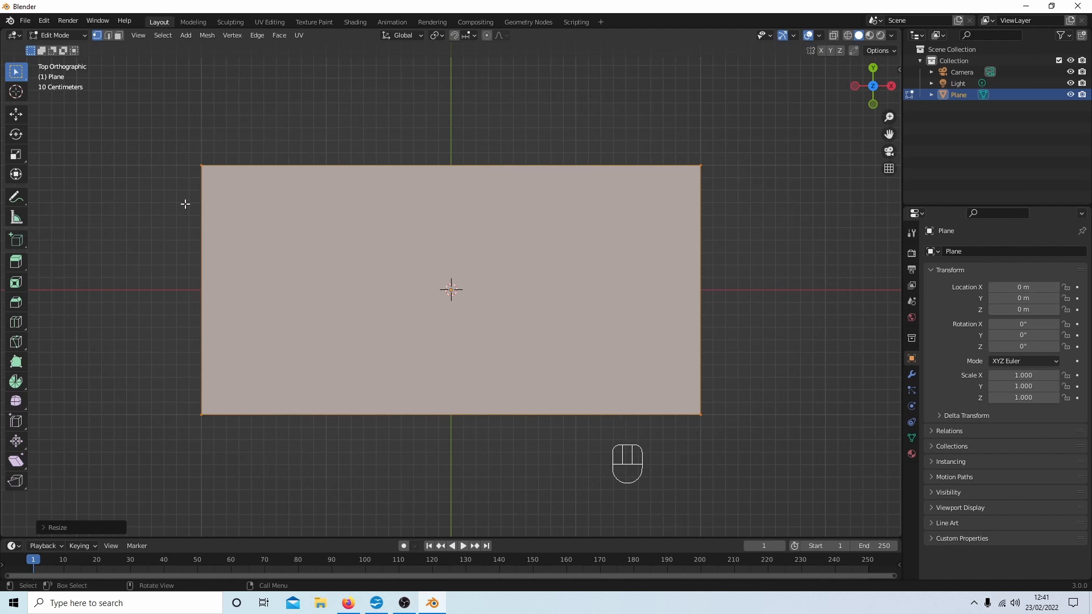
pyautogui.moveTo(470, 103)
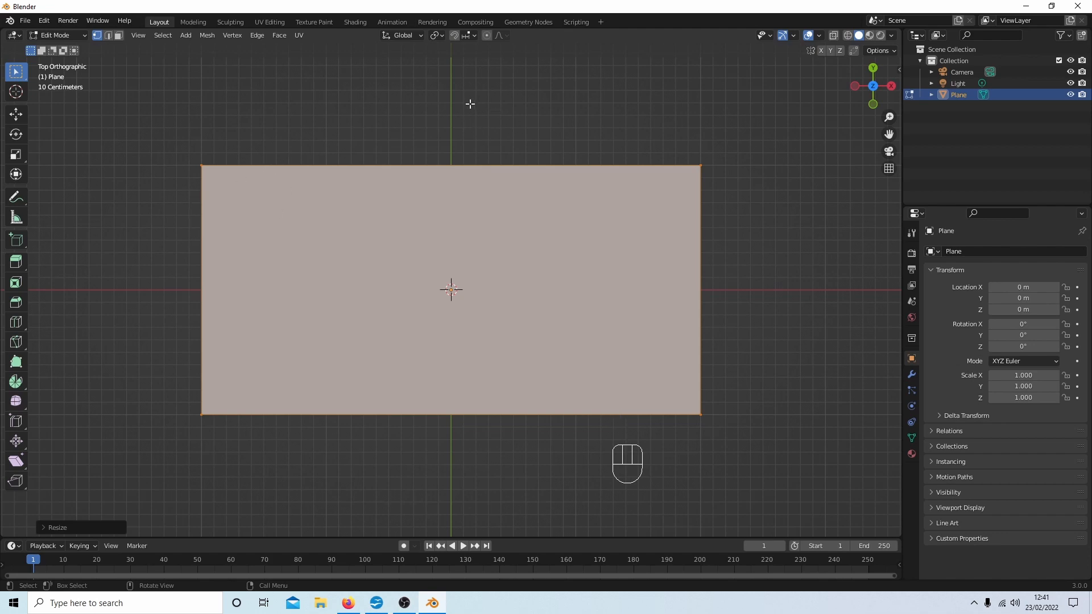
pyautogui.moveTo(434, 134)
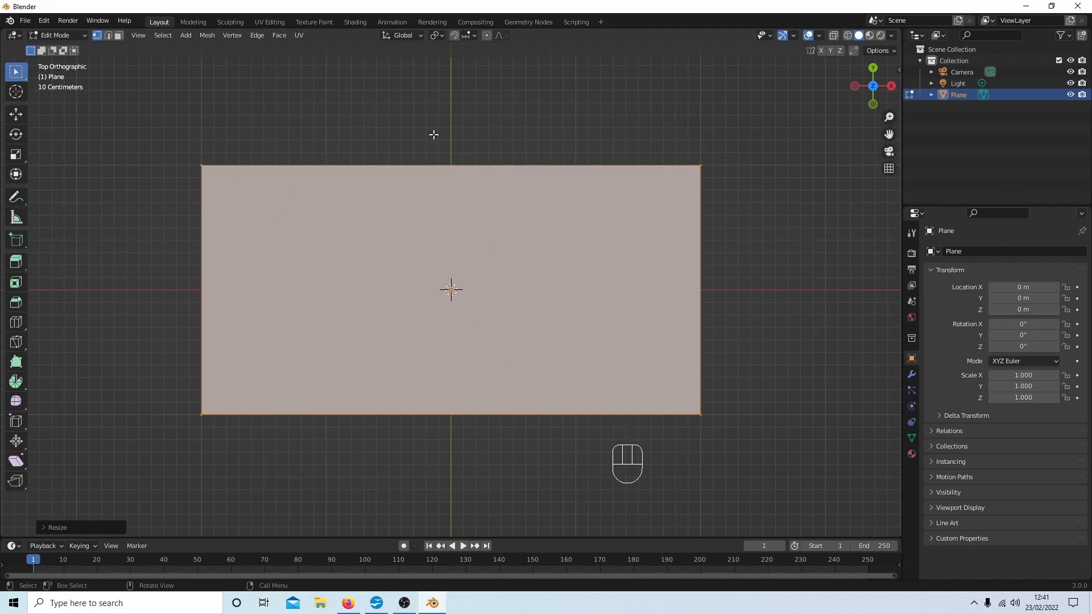
pyautogui.moveTo(32, 225)
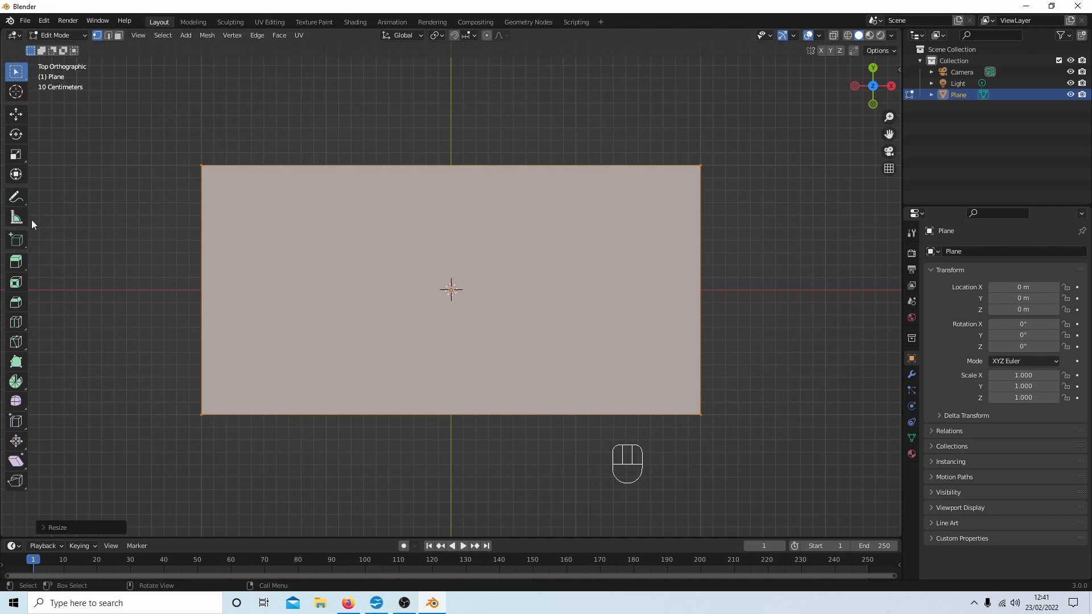
pyautogui.moveTo(16, 322)
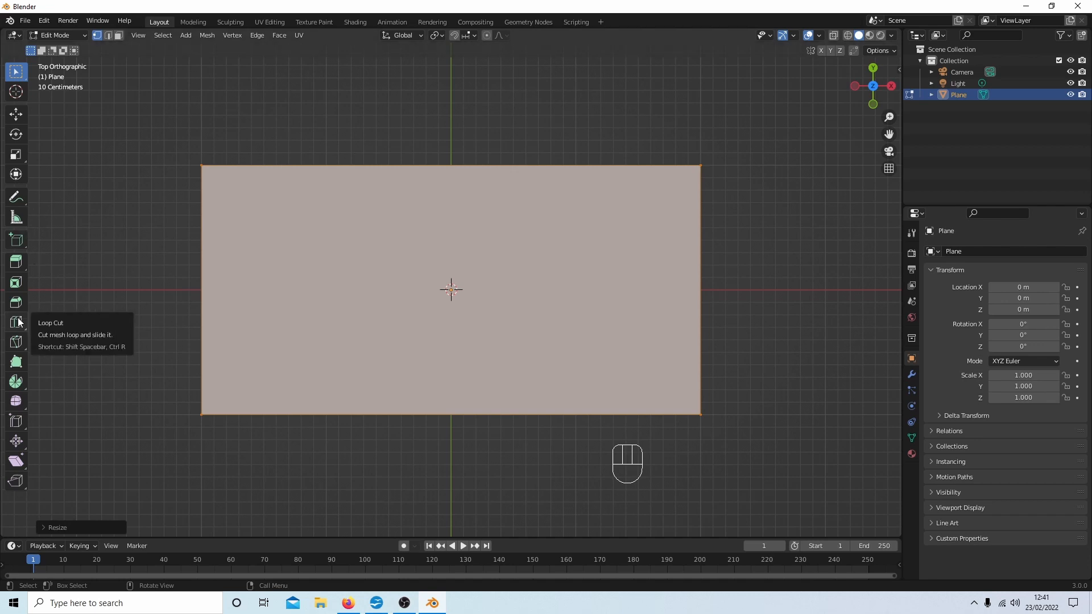
# Step: Add a vertical centre loop cut, then reselect the whole mesh with Select Box
pyautogui.click(15, 322)
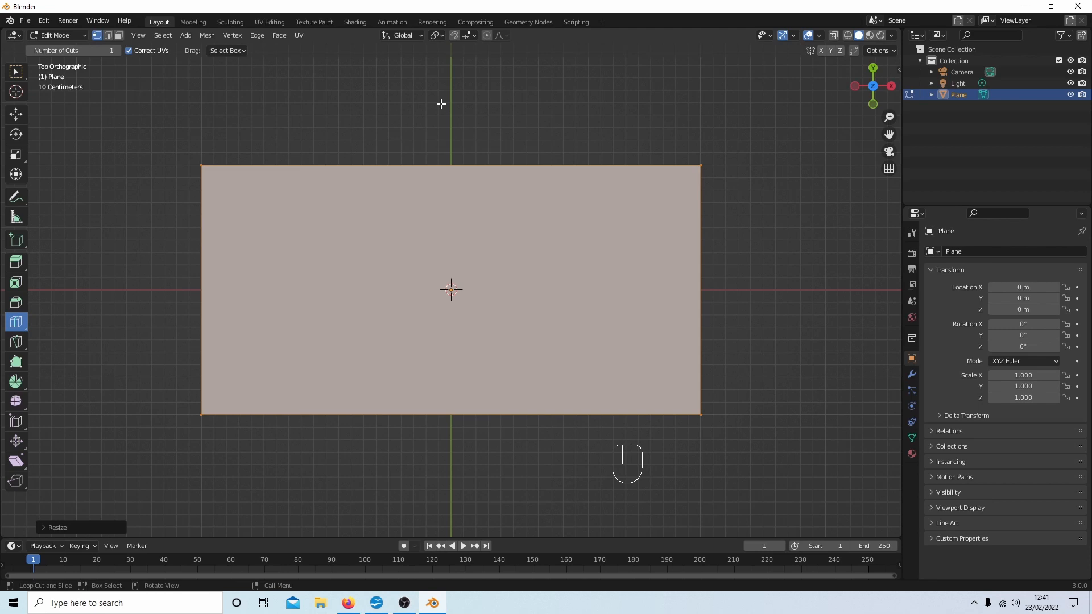
pyautogui.moveTo(446, 160)
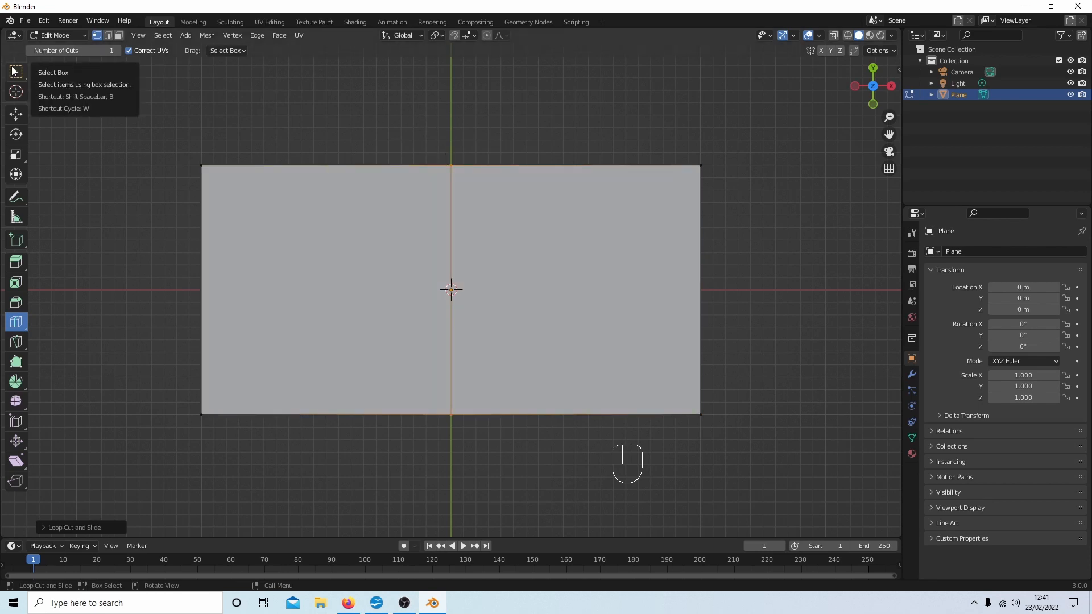
pyautogui.click(16, 72)
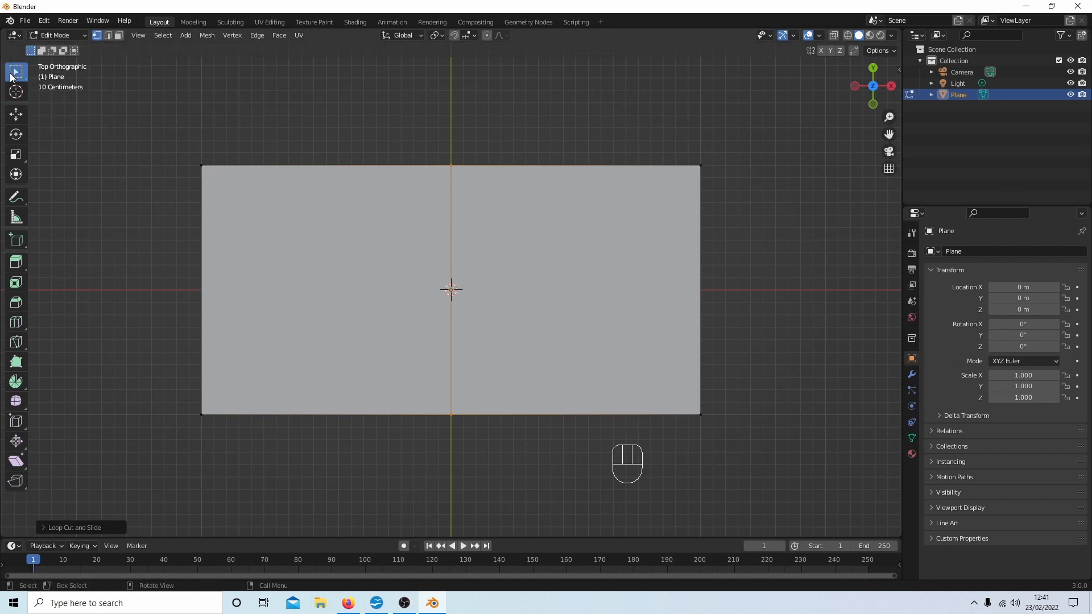
pyautogui.press('a')
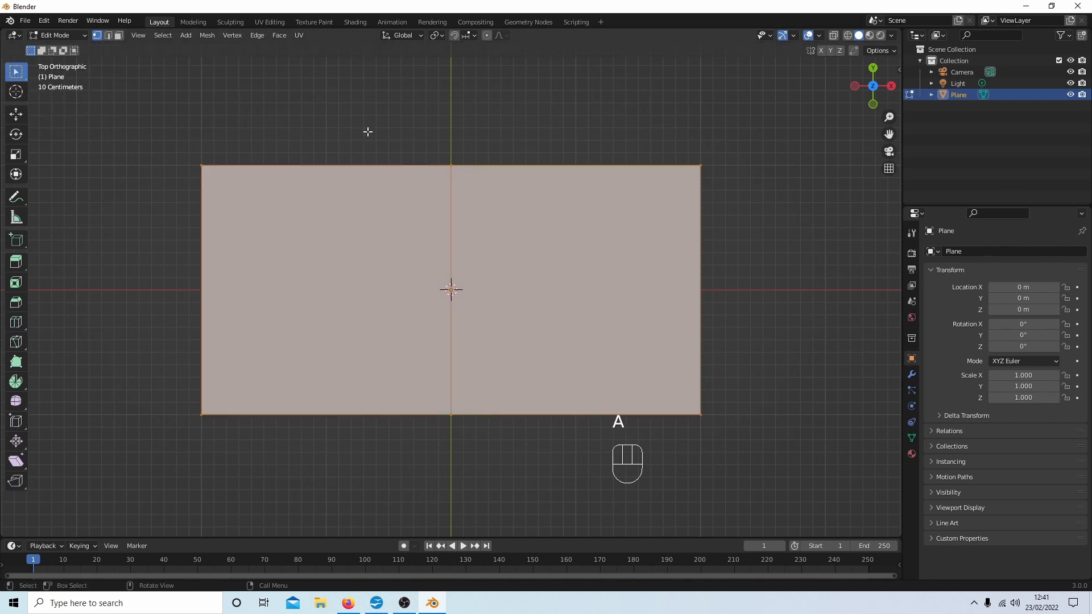
# Step: Subdivide the rectangle and expand the Subdivide panel to set 10 cuts
pyautogui.rightClick(368, 131)
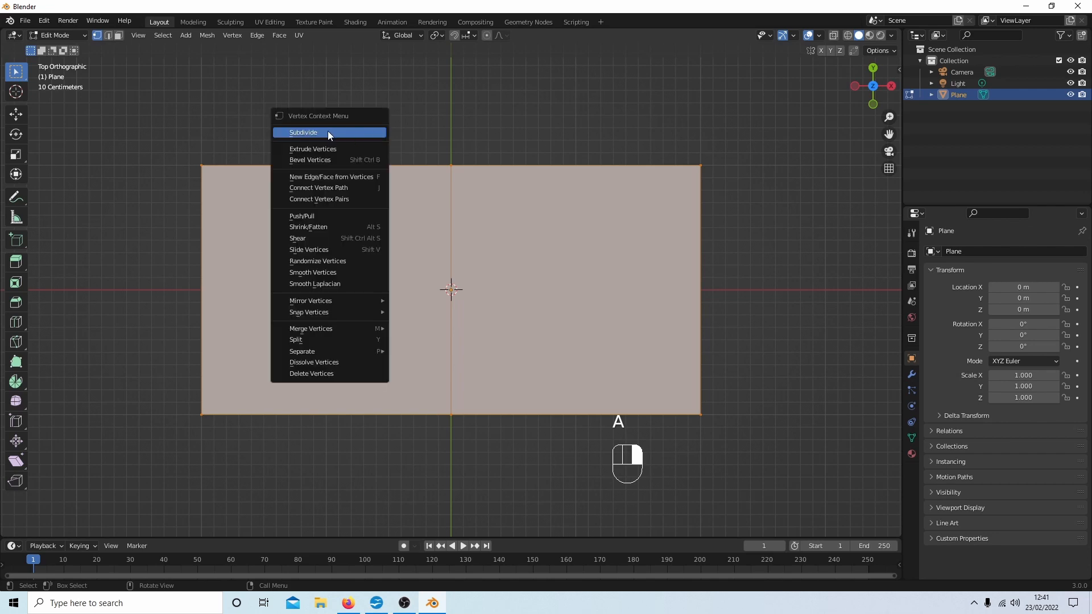
pyautogui.click(302, 133)
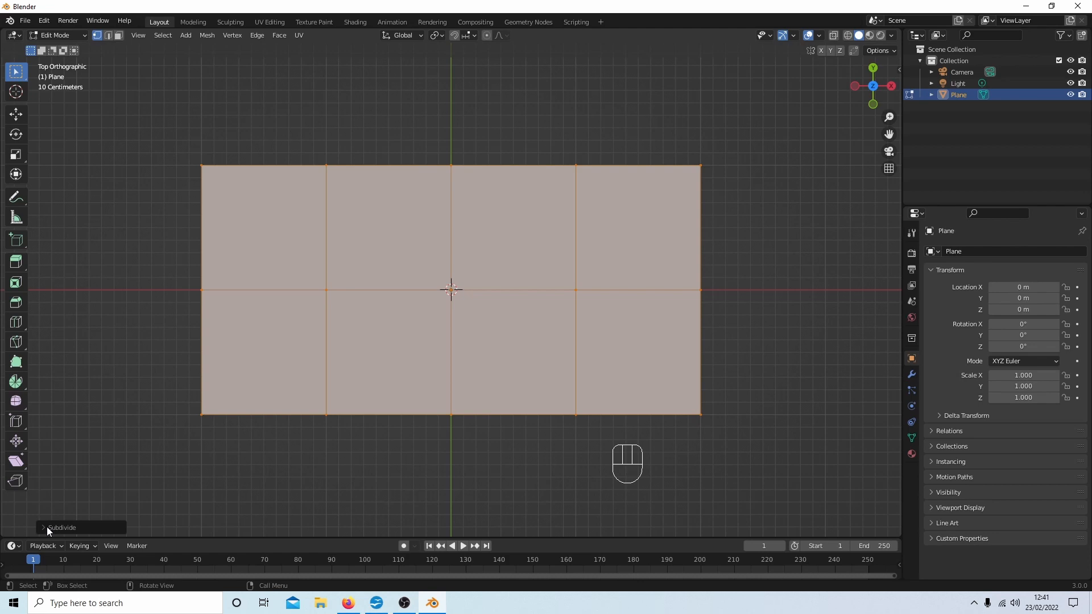
pyautogui.click(63, 527)
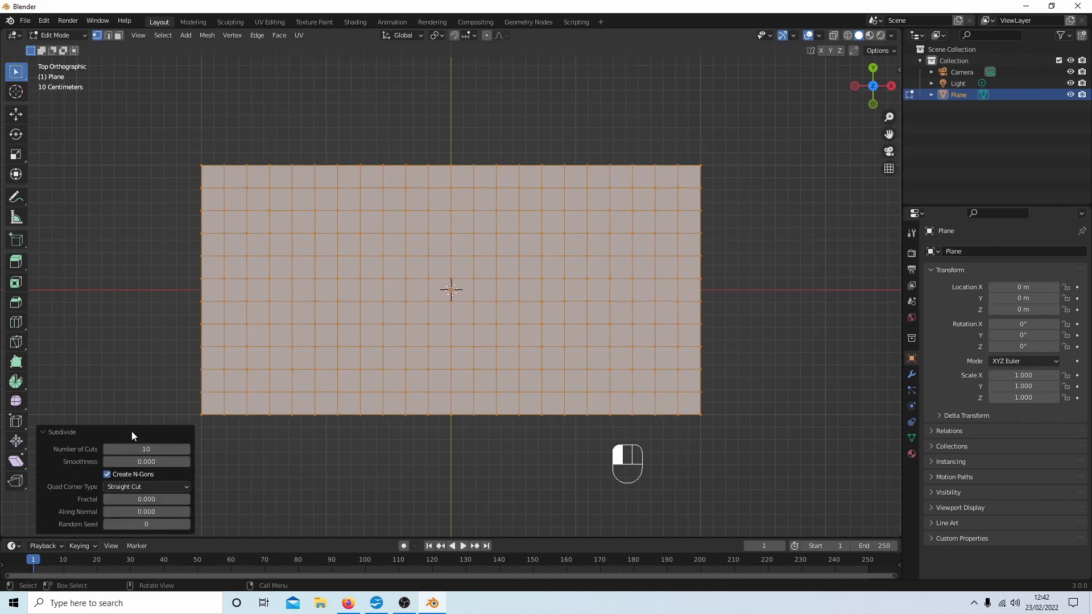
pyautogui.moveTo(416, 78)
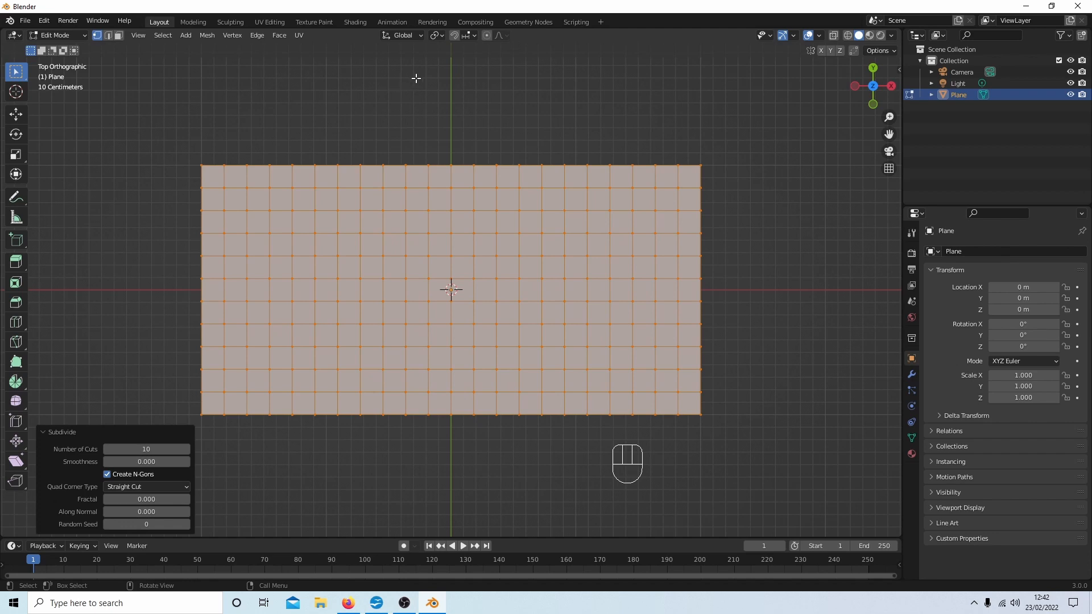
pyautogui.moveTo(196, 168)
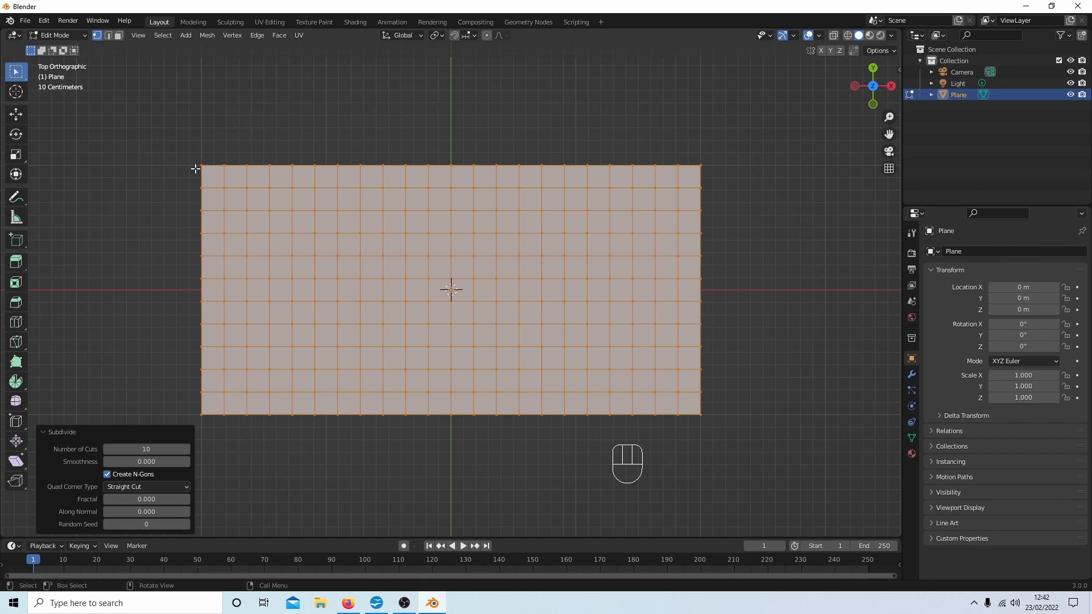
pyautogui.moveTo(692, 161)
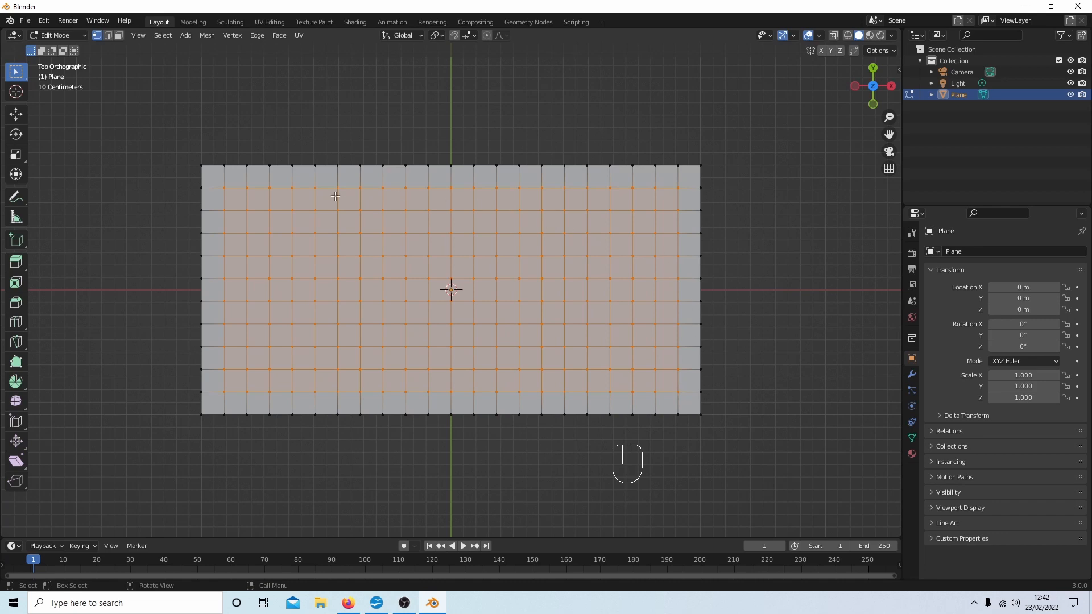
pyautogui.moveTo(230, 95)
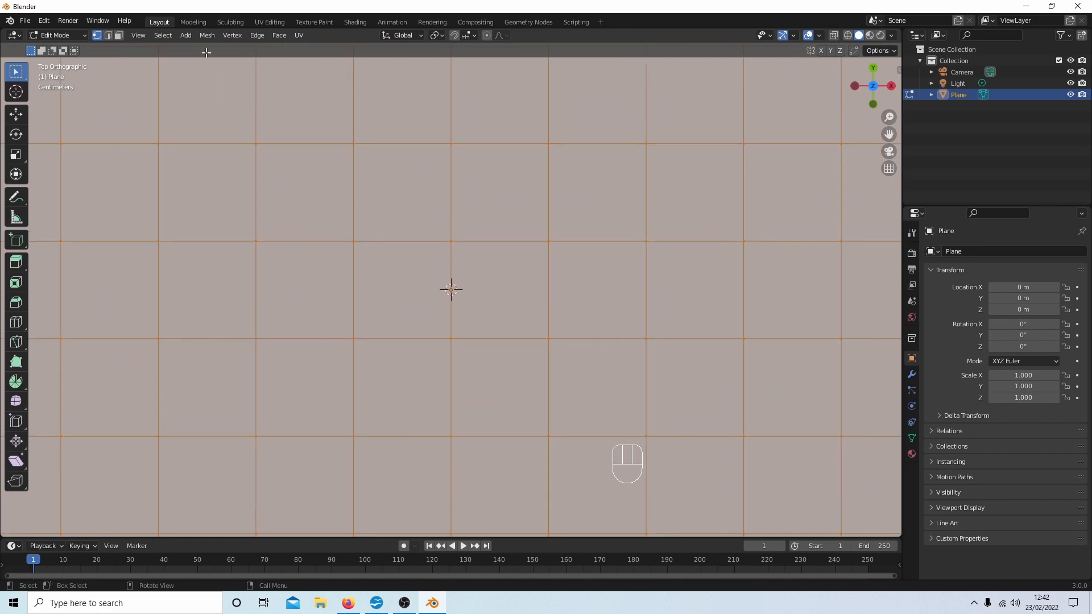
pyautogui.moveTo(232, 35)
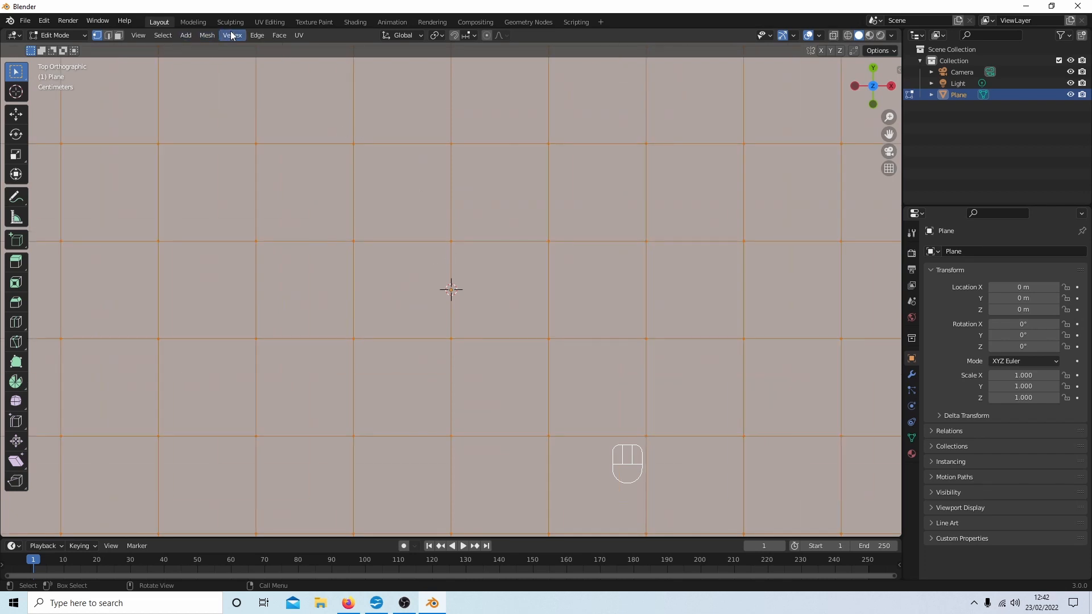
# Step: Bevel the inner grid vertices with a width of about 0.0719 m
pyautogui.click(232, 35)
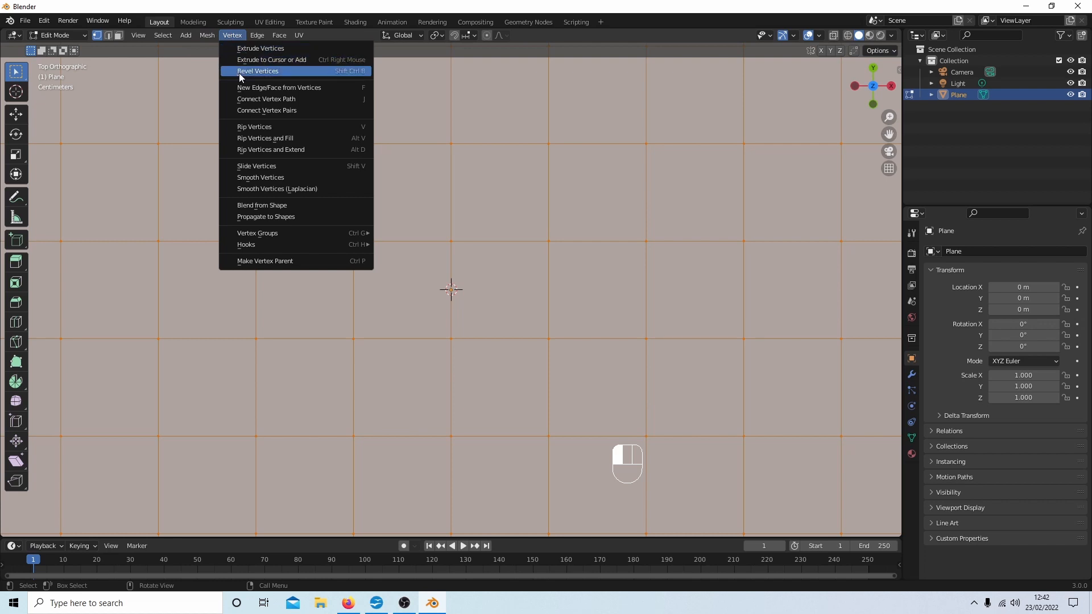
pyautogui.click(257, 71)
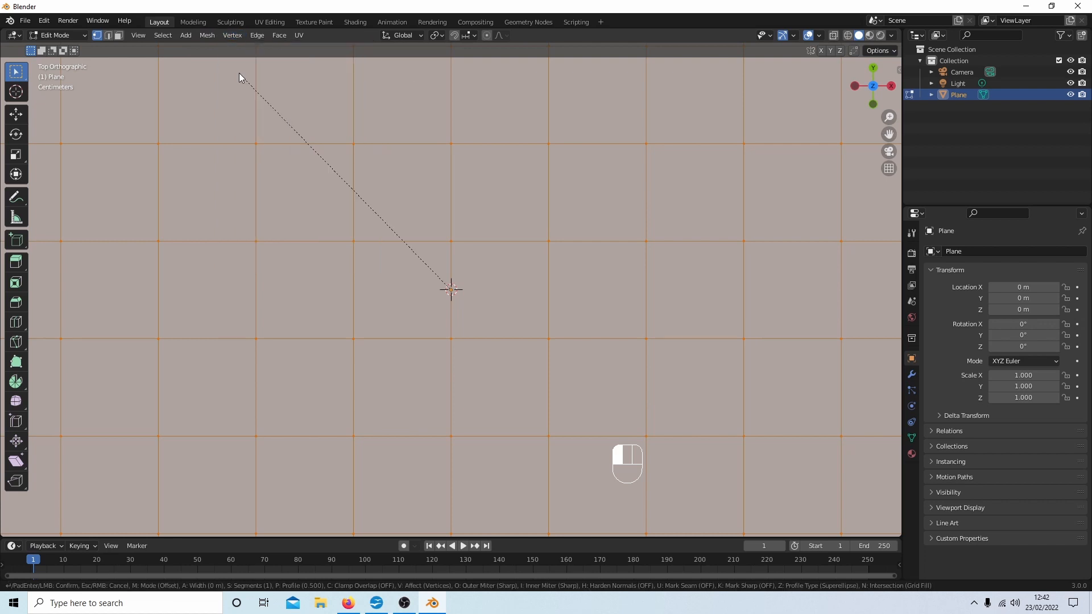
pyautogui.moveTo(215, 56)
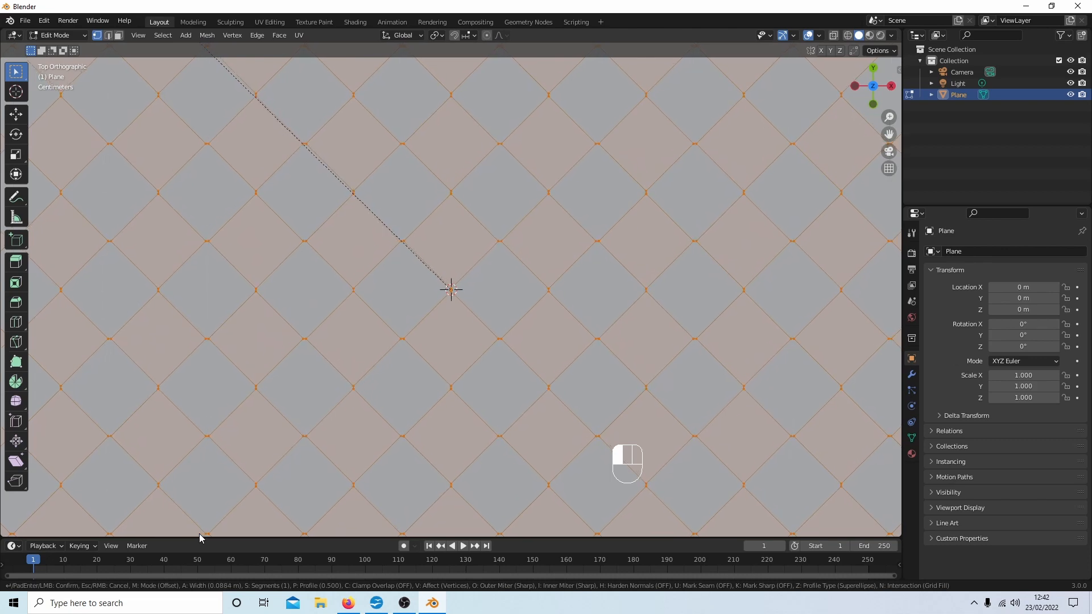
pyautogui.moveTo(204, 49)
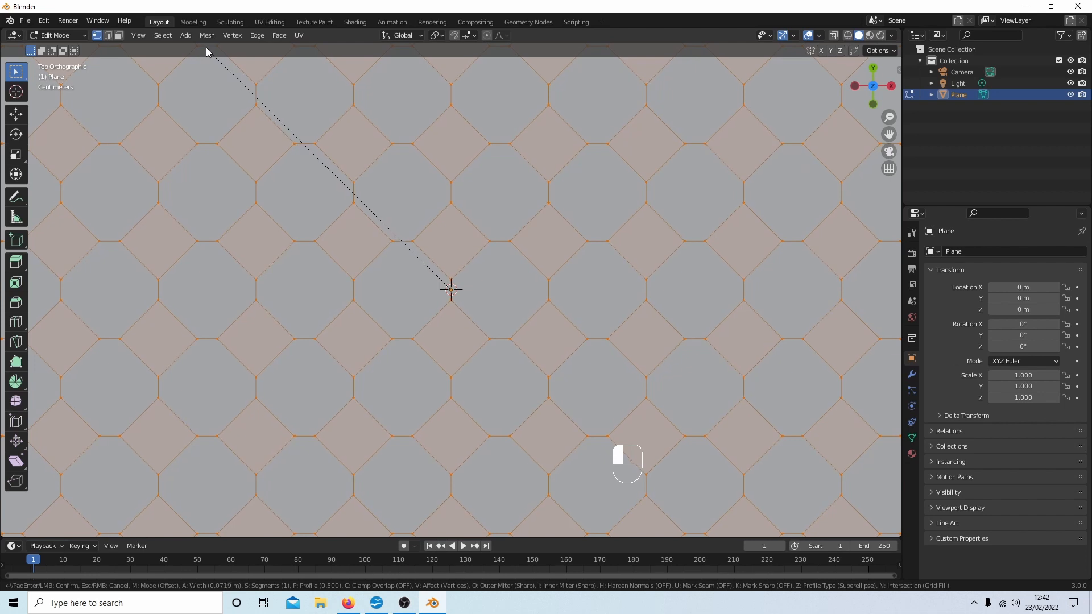
pyautogui.click(450, 289)
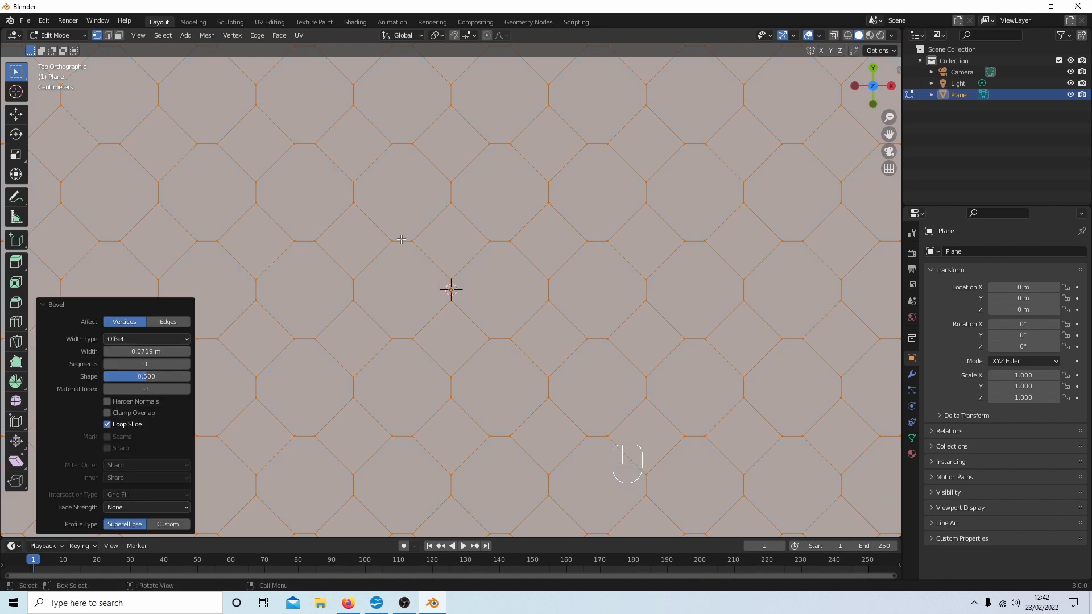
pyautogui.moveTo(446, 244)
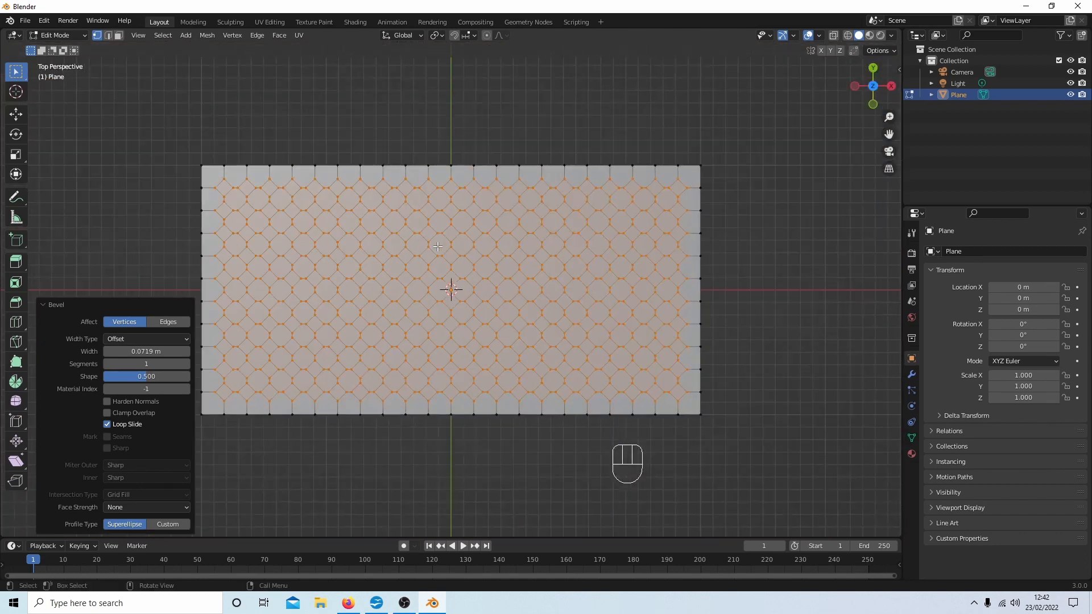
# Step: In face select mode, select all diamond faces via Select Similar > Polygon Sides
pyautogui.click(56, 304)
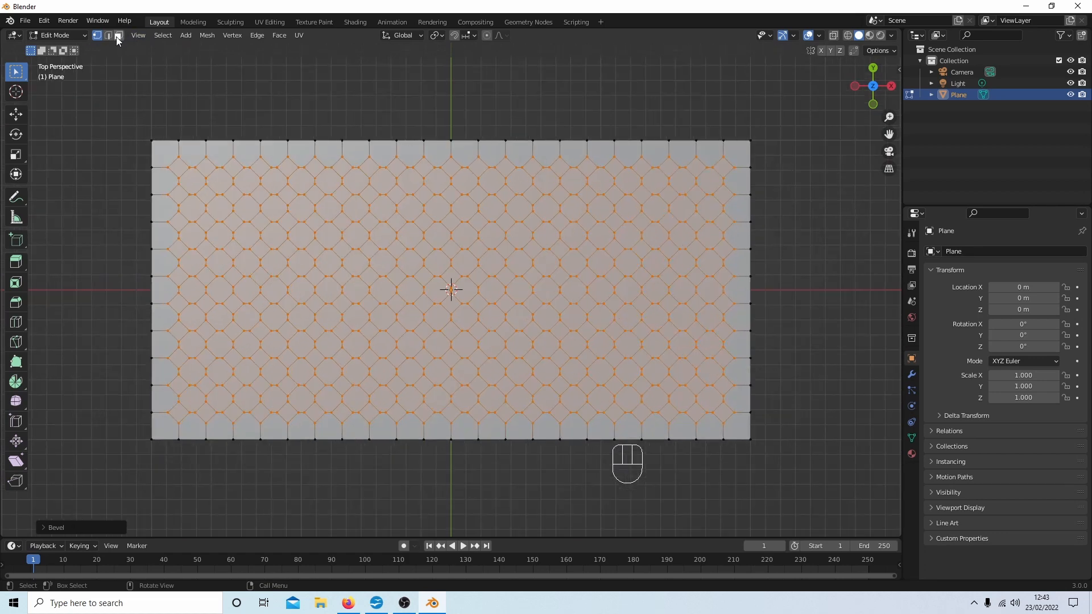
pyautogui.moveTo(117, 35)
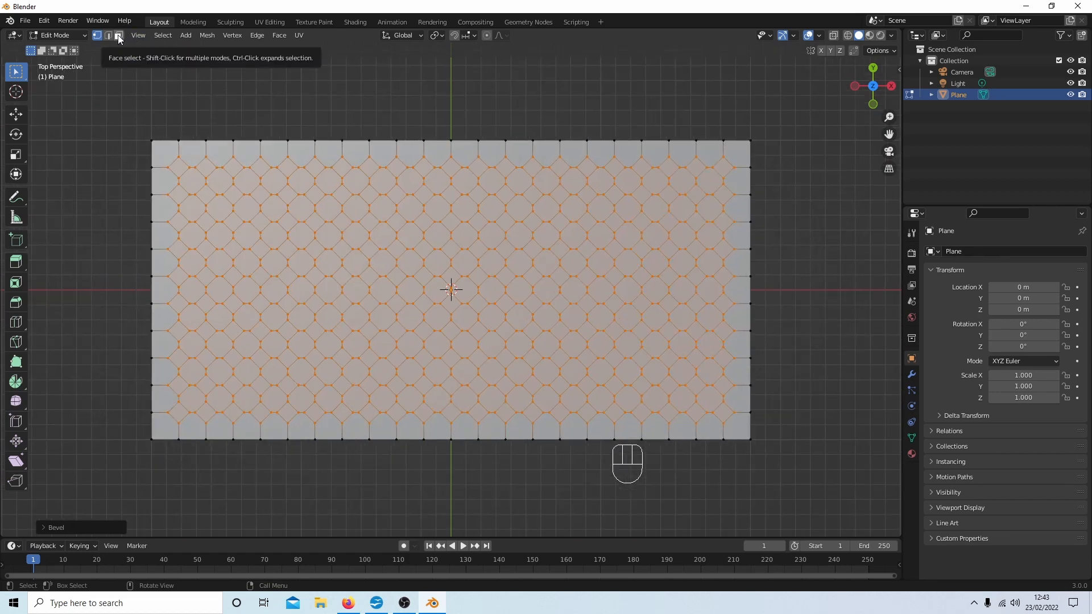
pyautogui.click(118, 35)
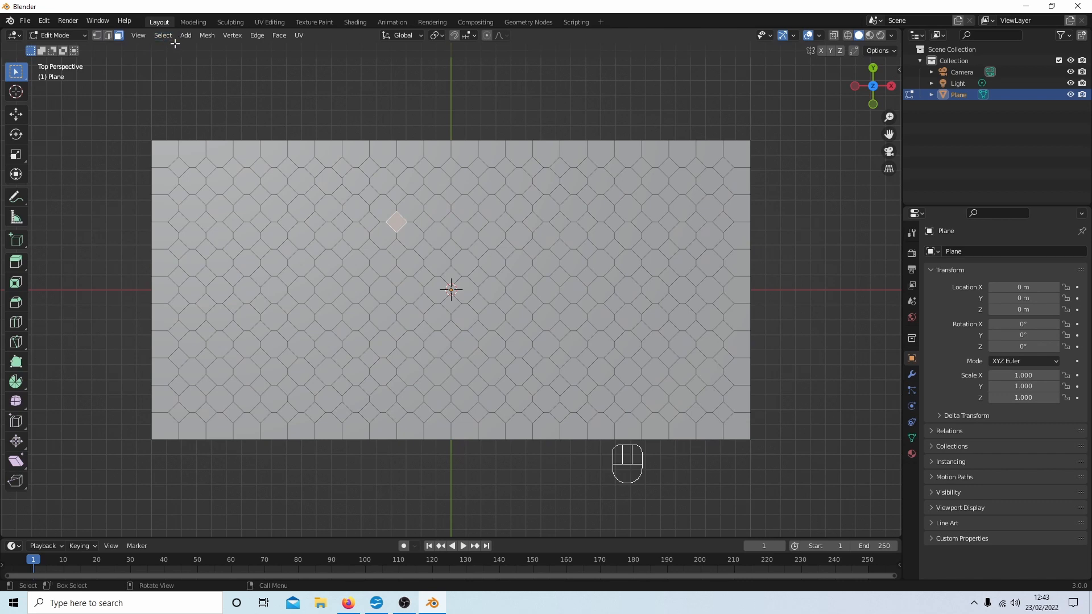
pyautogui.click(162, 34)
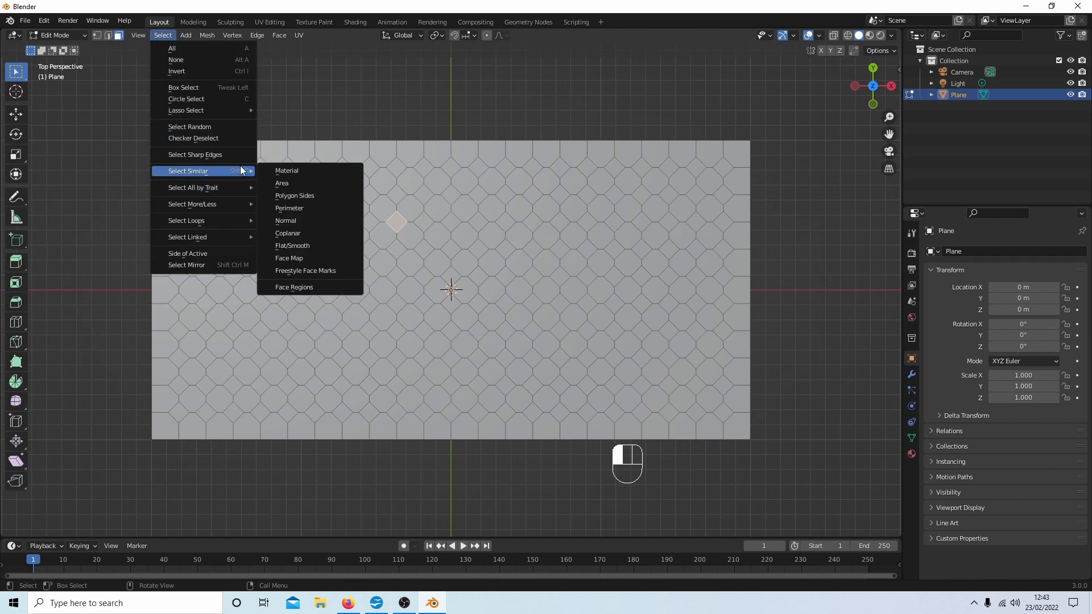
pyautogui.moveTo(302, 182)
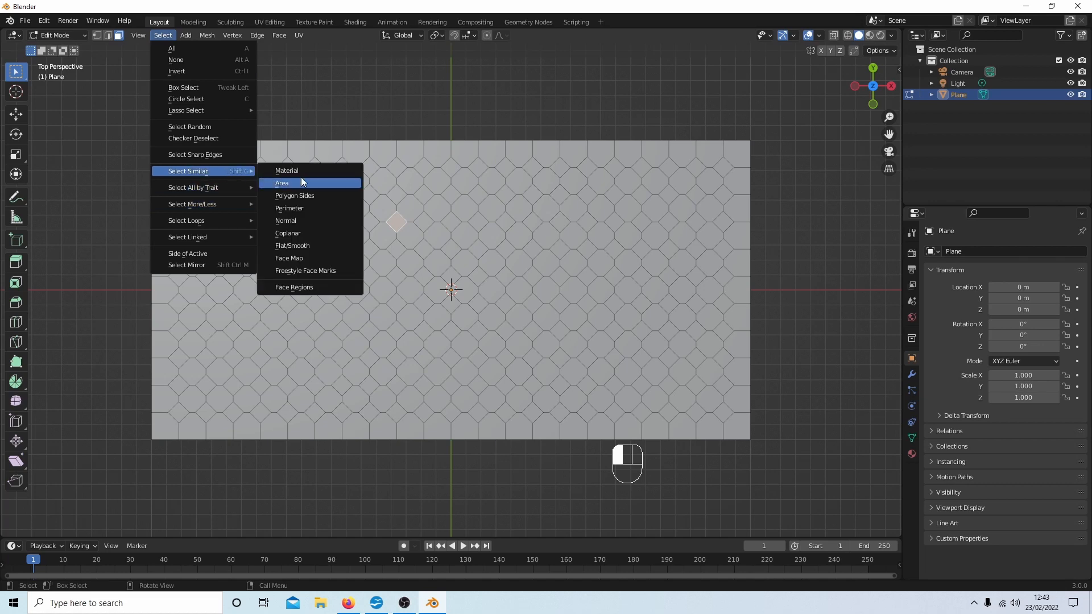
pyautogui.moveTo(308, 199)
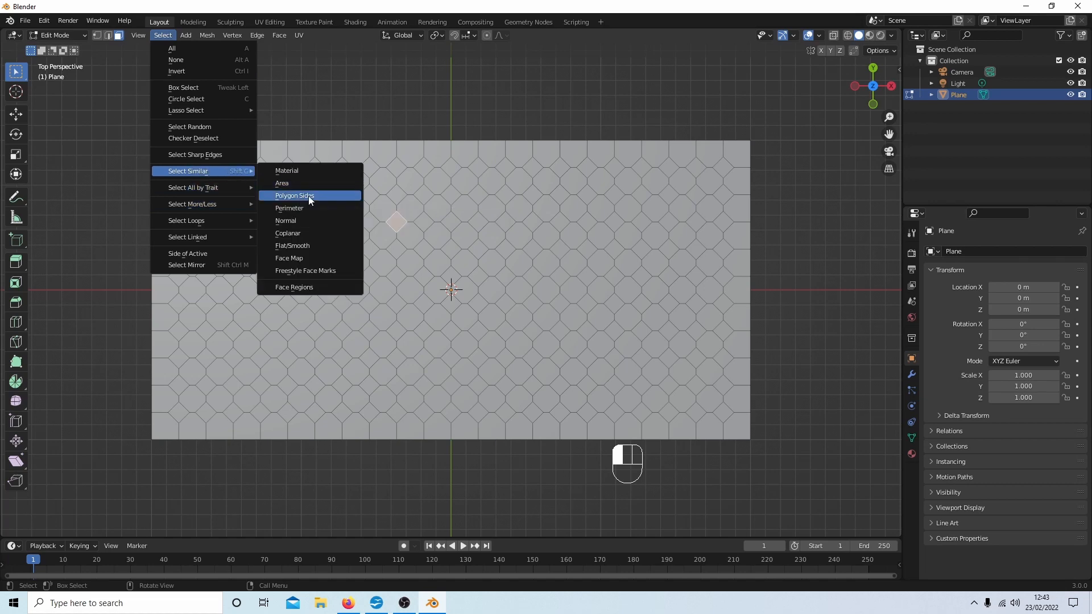
pyautogui.click(294, 196)
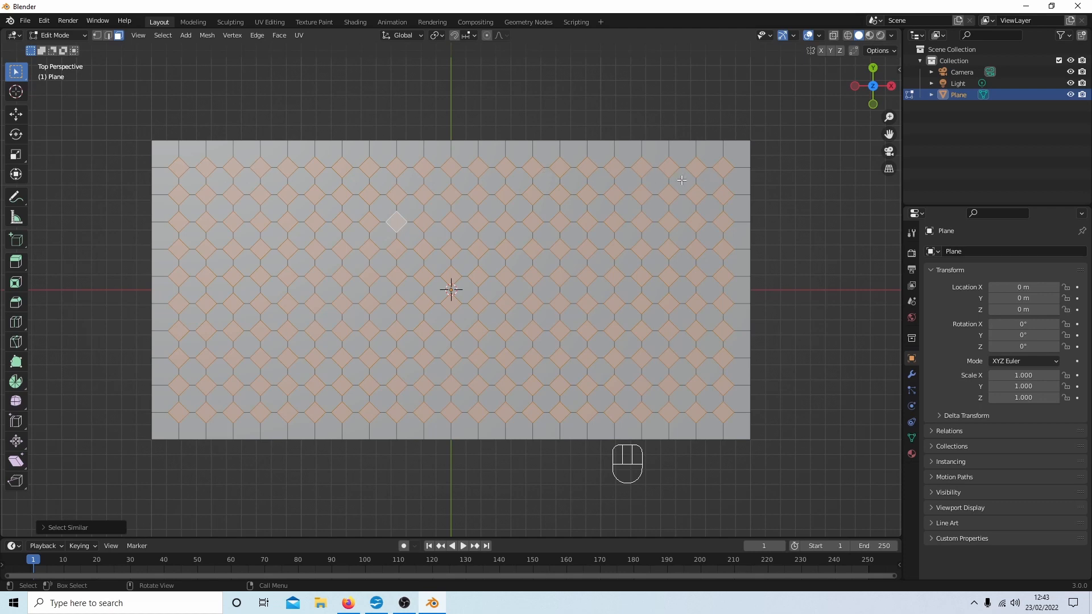
pyautogui.moveTo(478, 233)
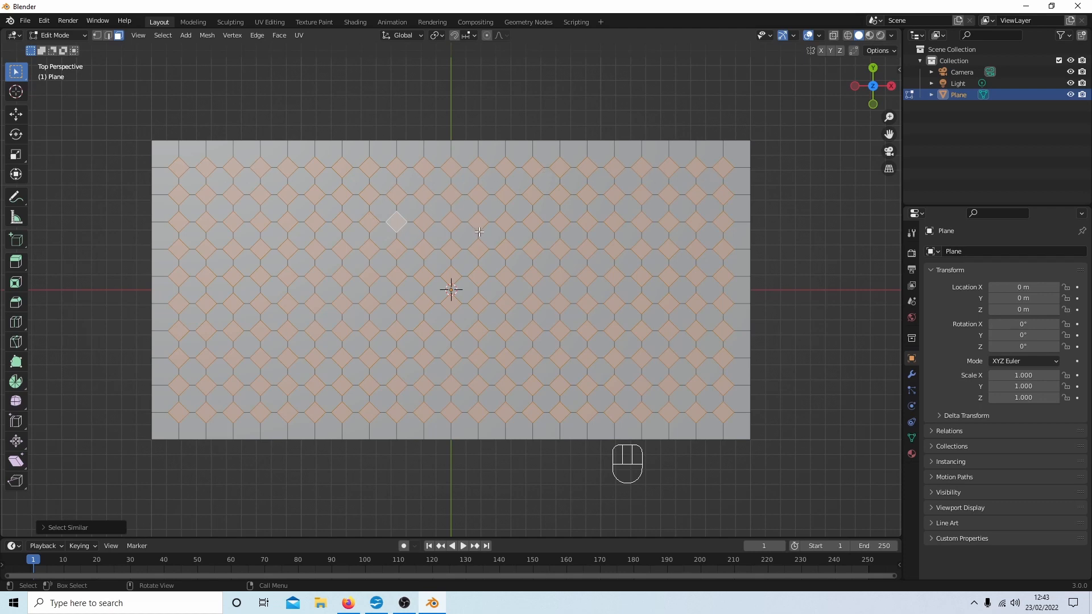
# Step: Delete the selected diamond faces with Only Faces and return to Object Mode
pyautogui.press('x')
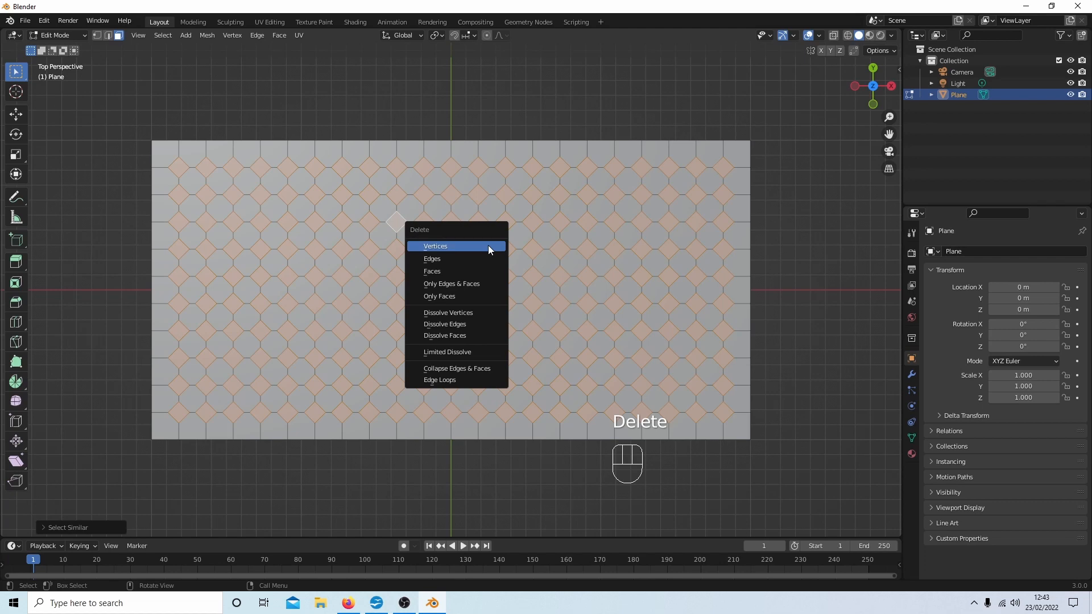
pyautogui.moveTo(453, 296)
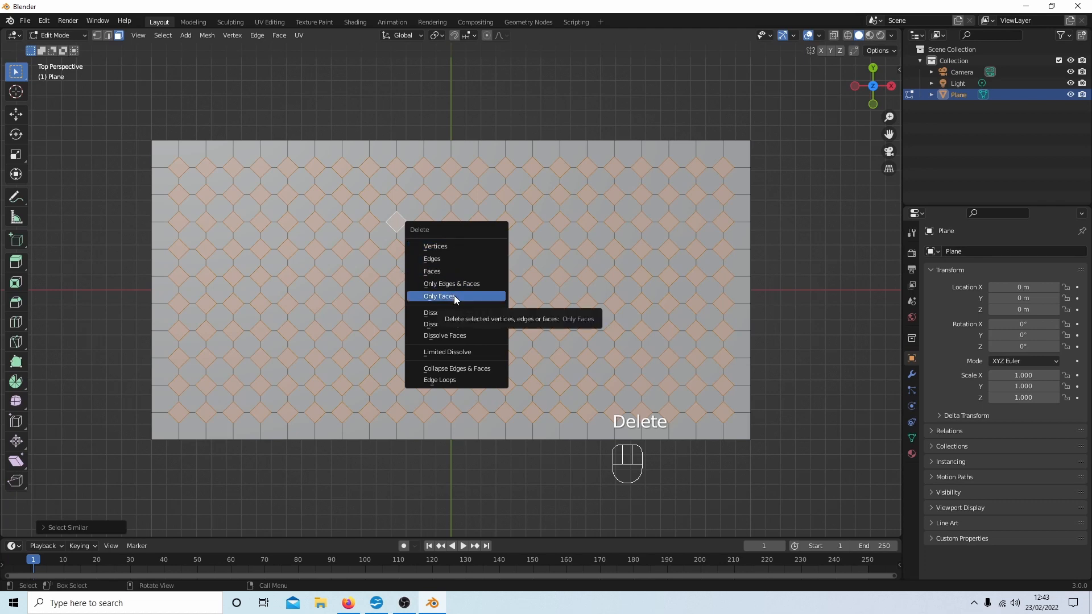
pyautogui.click(439, 295)
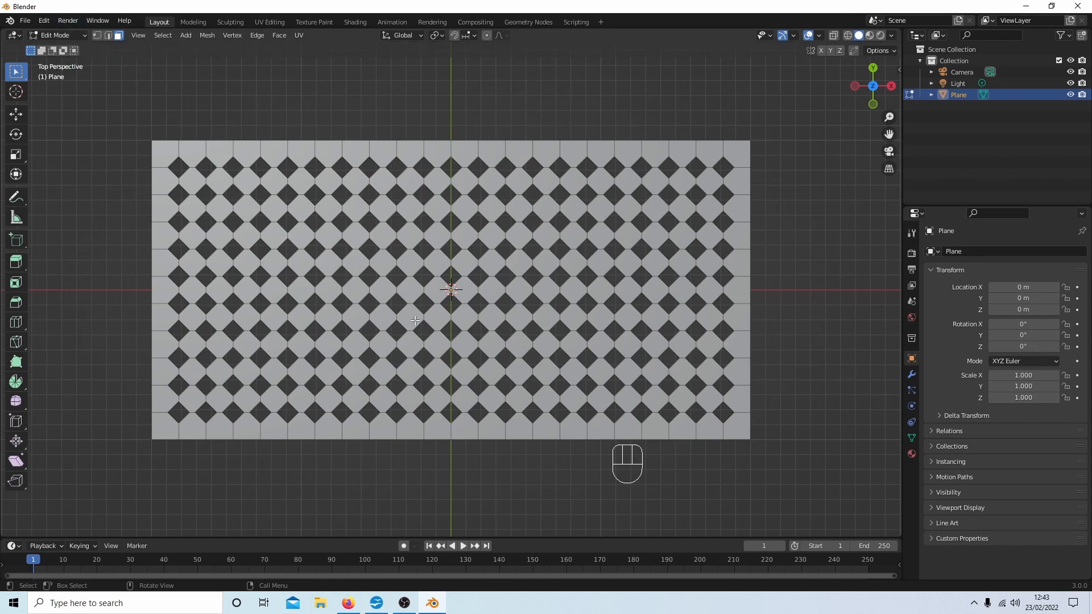
pyautogui.press('Tab')
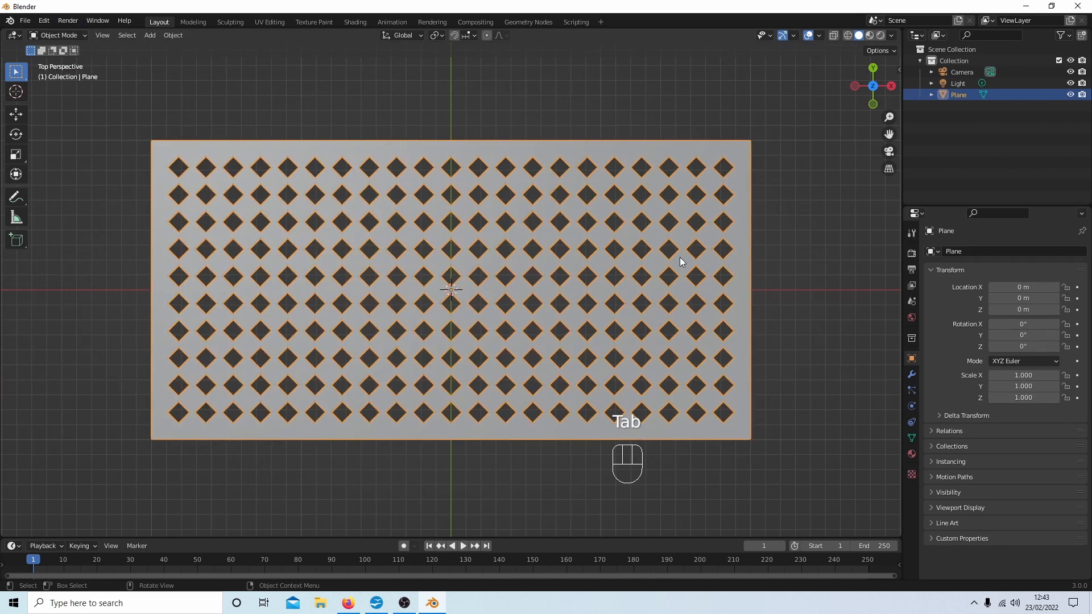
# Step: Add a Solidify modifier to the perforated plane with 0.27 m thickness
pyautogui.press('Tab')
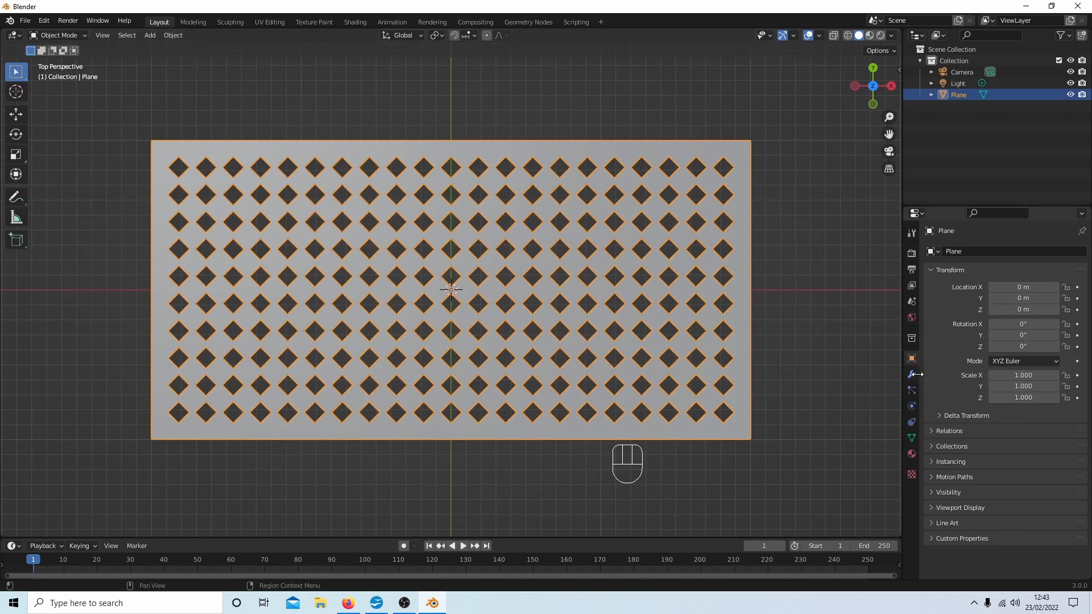
pyautogui.moveTo(911, 374)
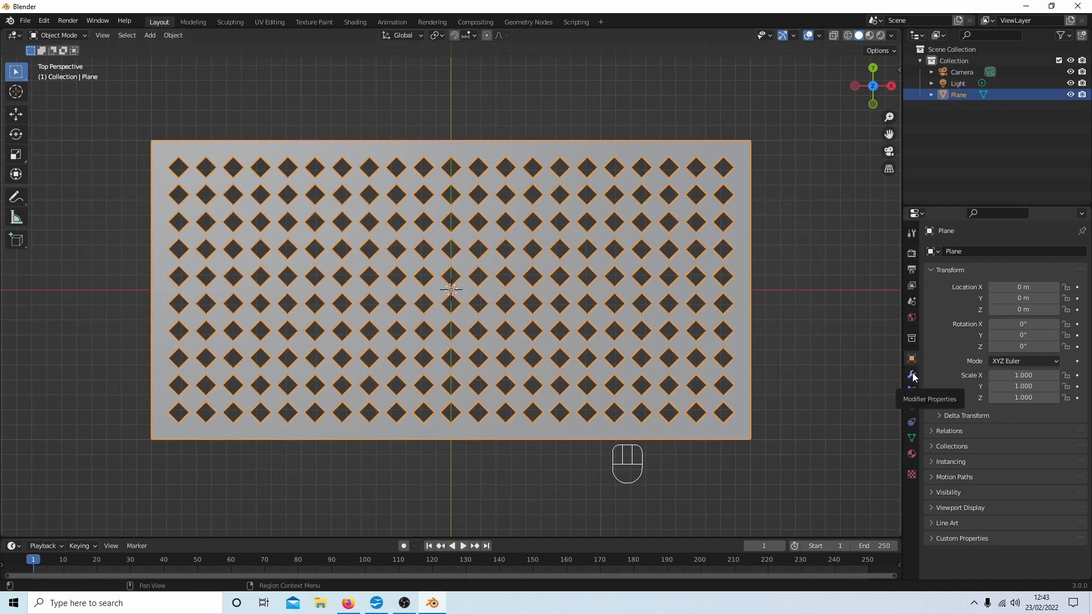
pyautogui.click(911, 375)
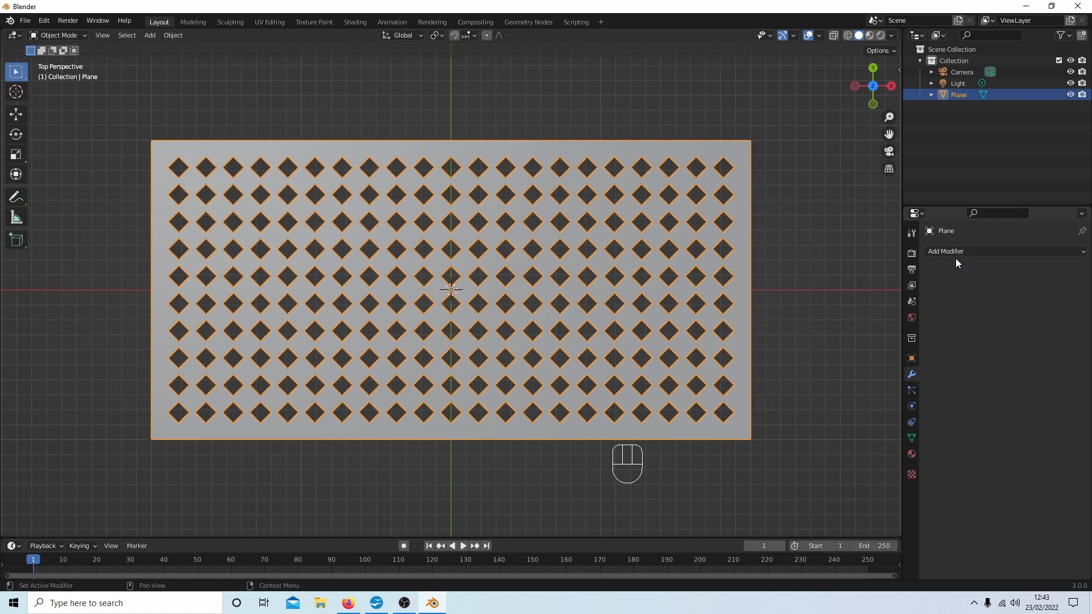
pyautogui.click(975, 252)
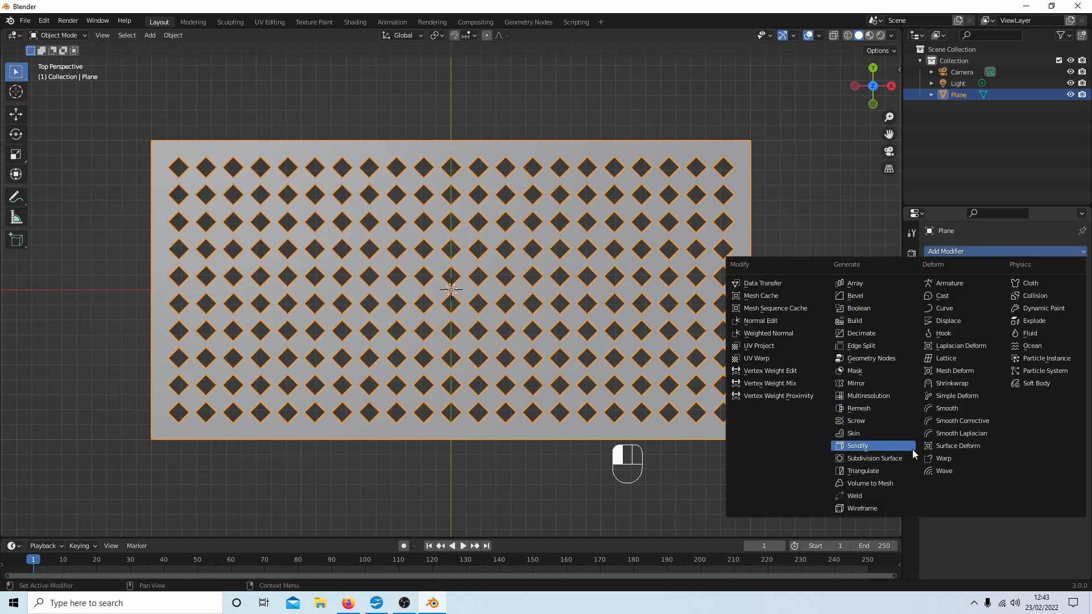
pyautogui.moveTo(873, 459)
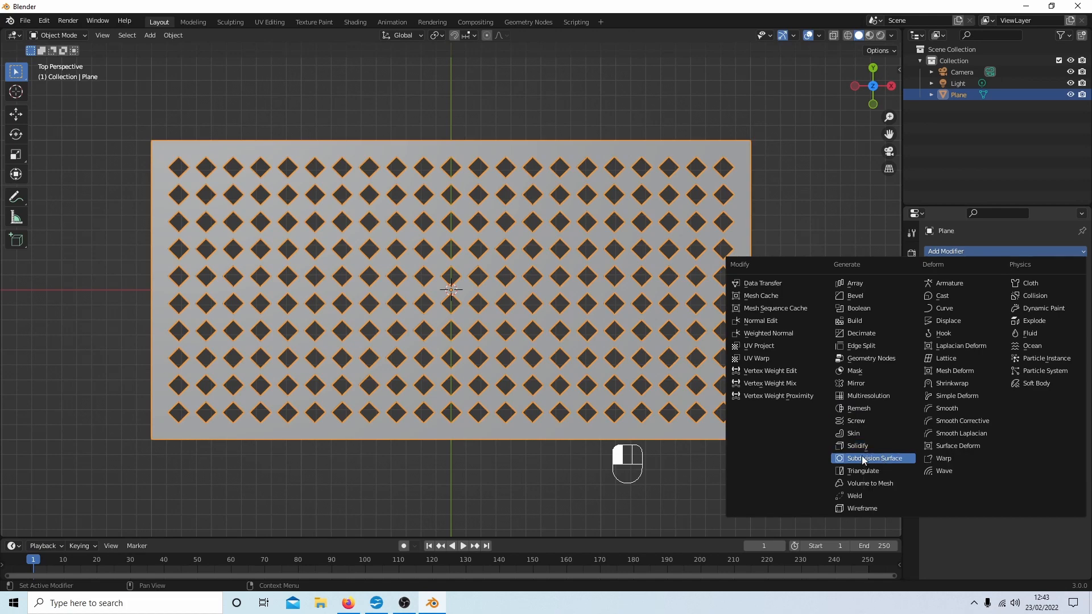
pyautogui.click(857, 446)
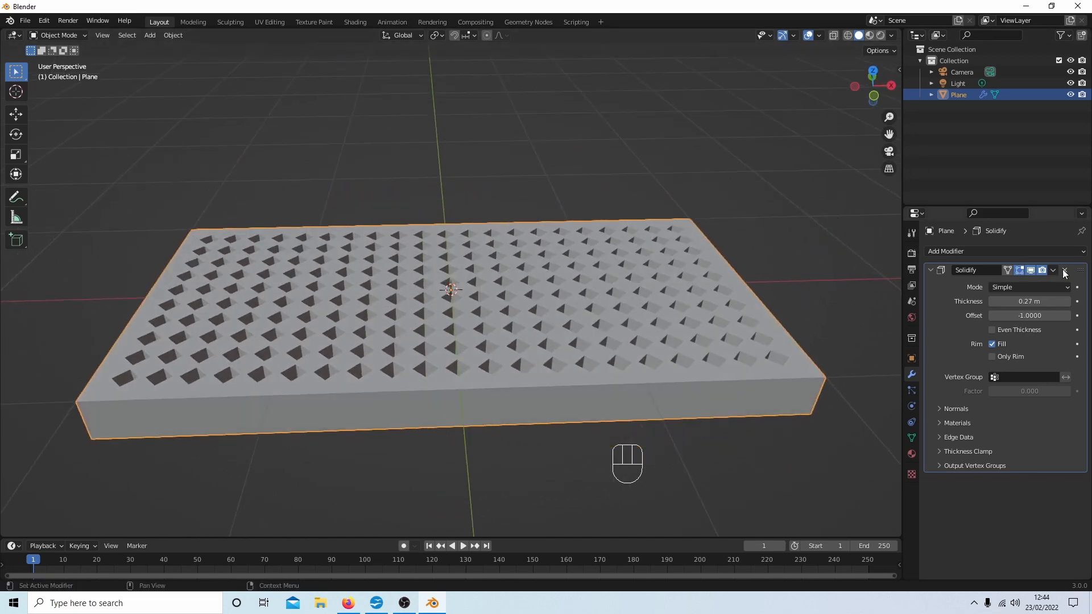
# Step: Delete the Solidify modifier so the diamond-perforated plane is a thin flat sheet again
pyautogui.click(1053, 270)
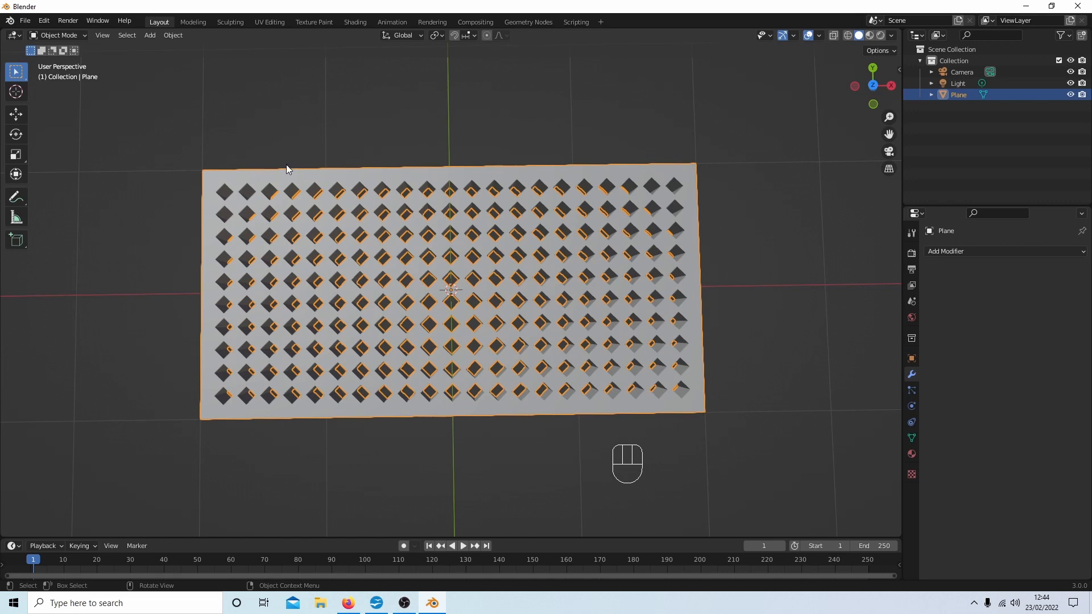
pyautogui.moveTo(404, 193)
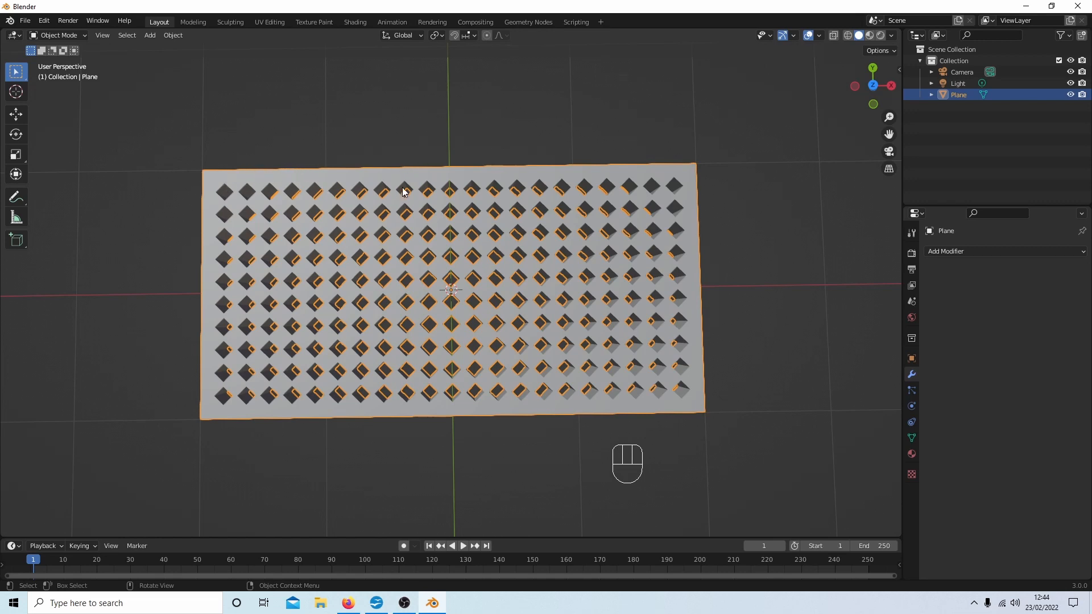
pyautogui.moveTo(646, 248)
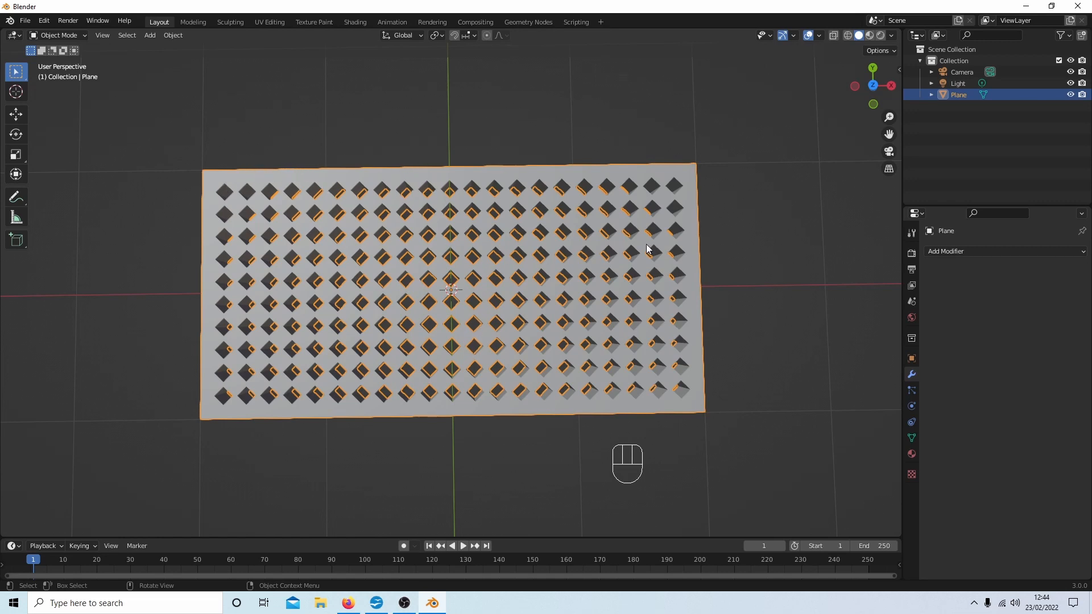
pyautogui.moveTo(477, 308)
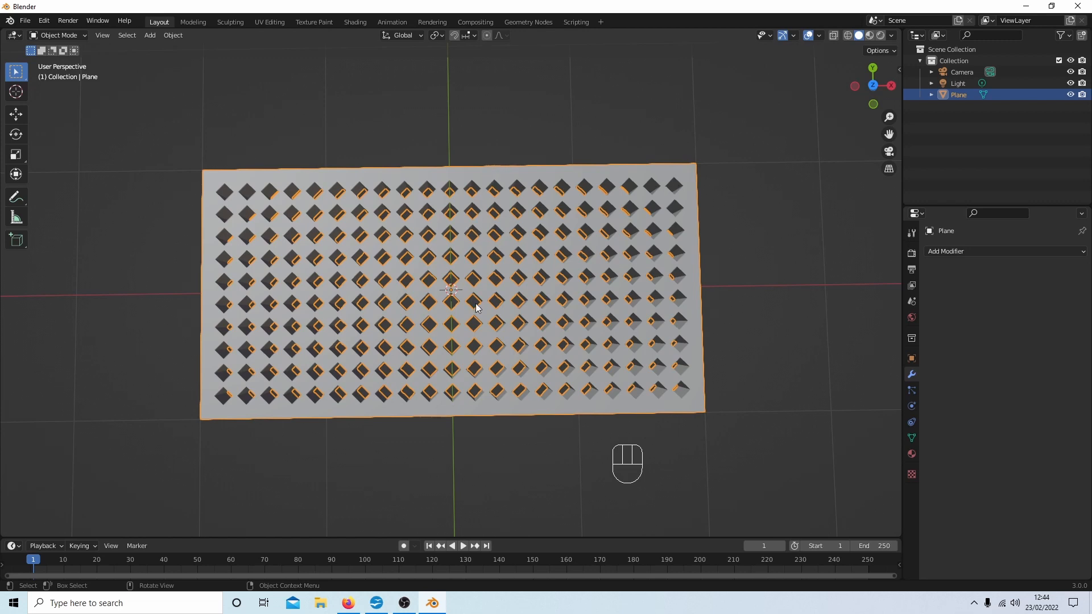
pyautogui.moveTo(500, 186)
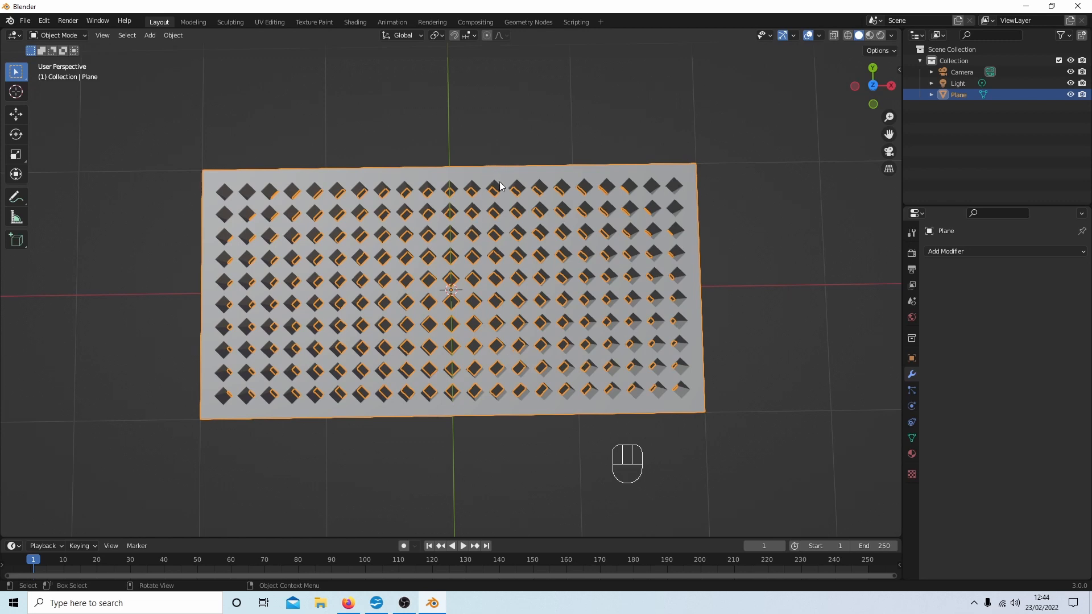
pyautogui.moveTo(518, 200)
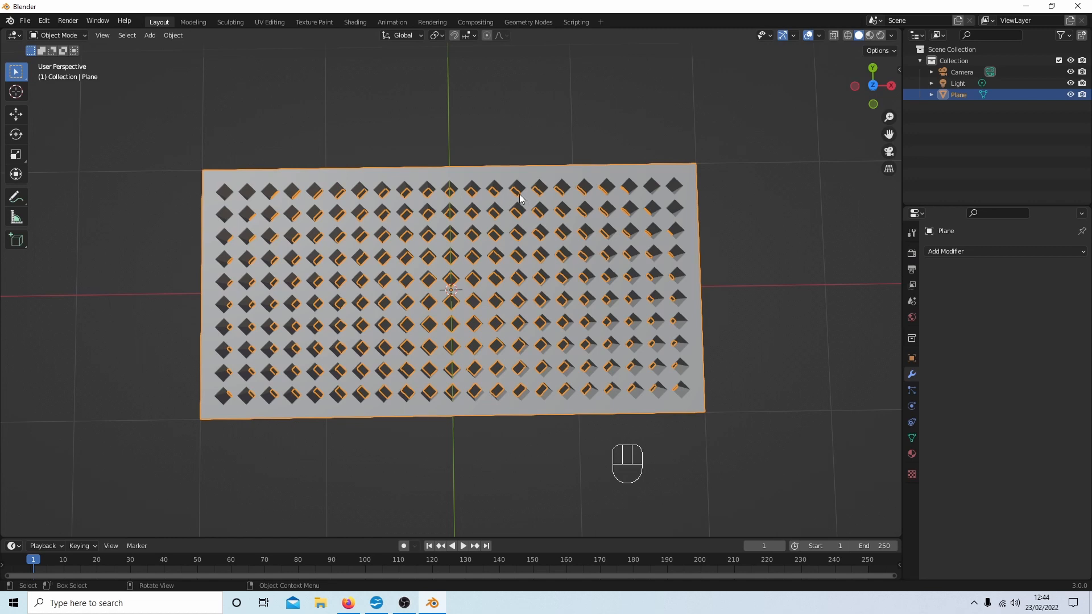
pyautogui.moveTo(591, 193)
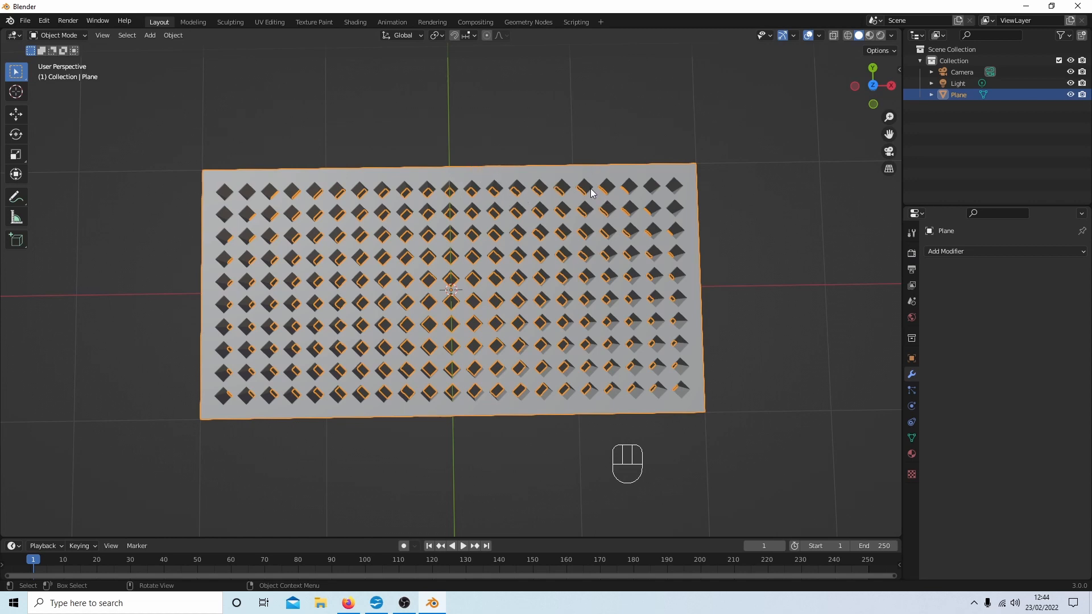